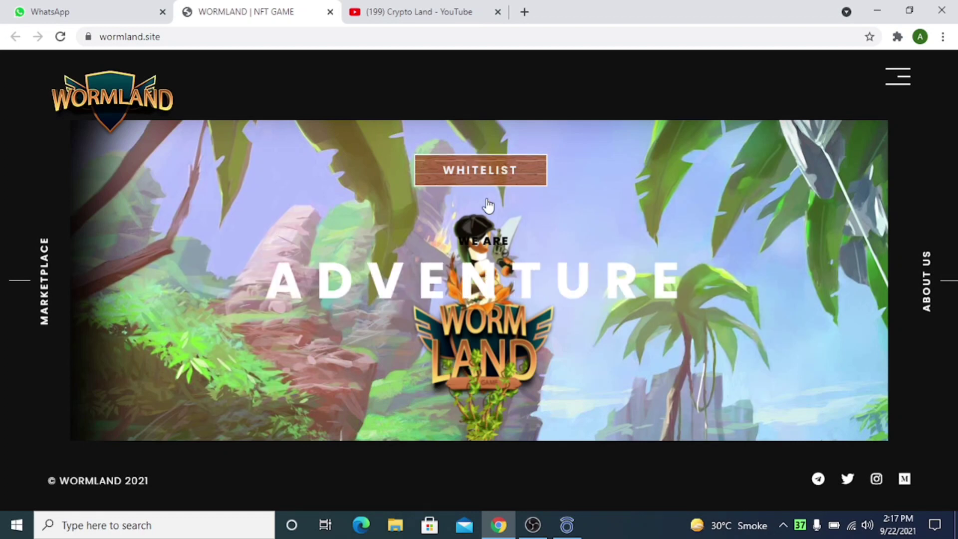
Step: Open the WHITELIST link in a new tab and switch to the Worms Whitelist giveaway
right_click(480, 169)
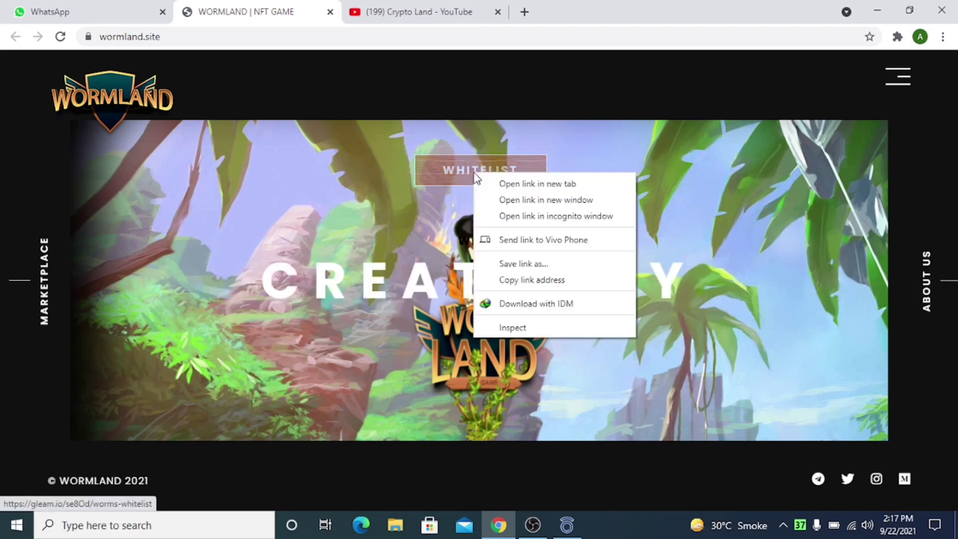
click(537, 183)
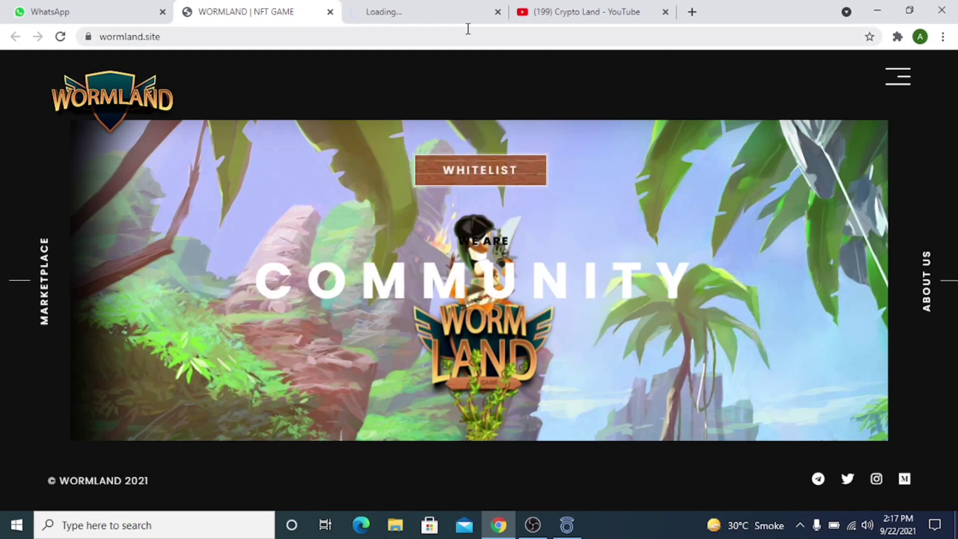
click(422, 11)
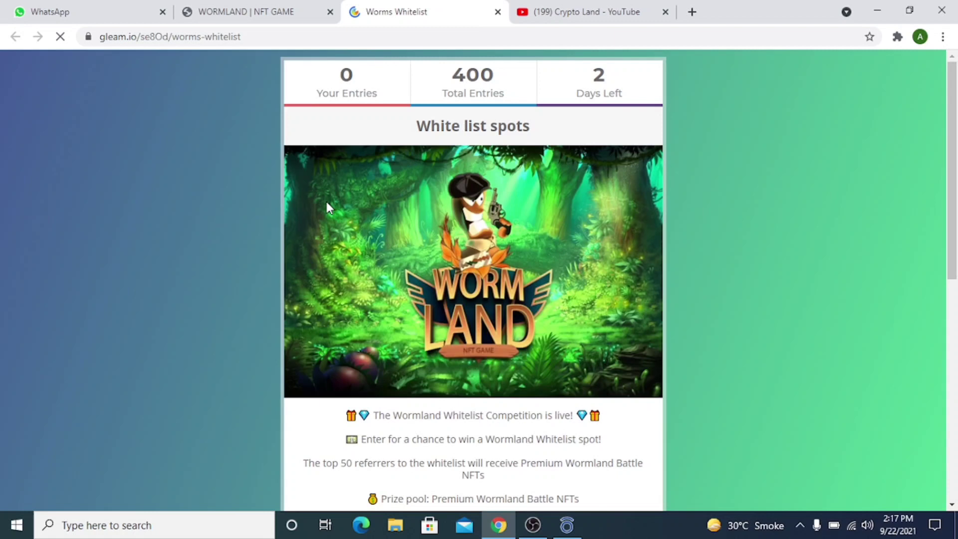
Step: Scroll the Gleam whitelist page through the description, prize tiers and 5 Ways to Enter
click(59, 36)
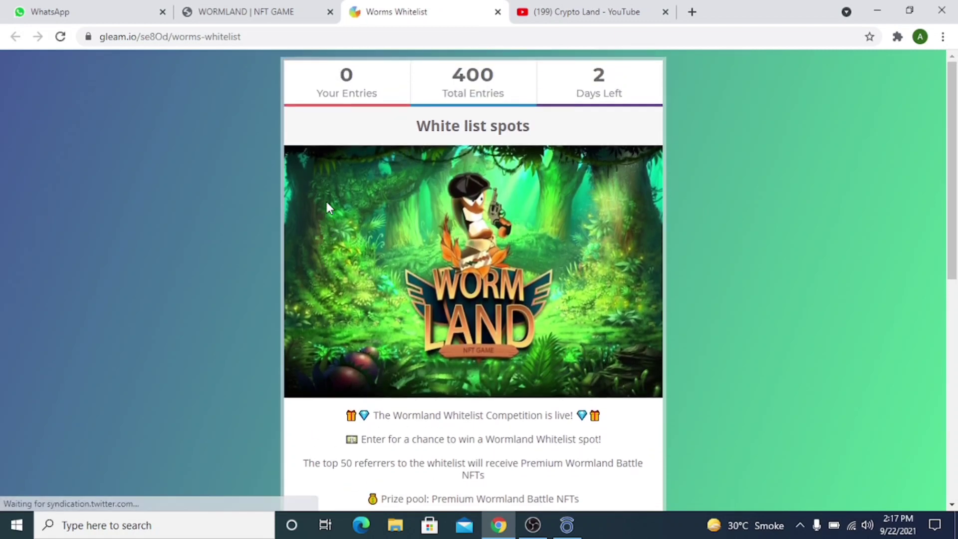
scroll(down, 3)
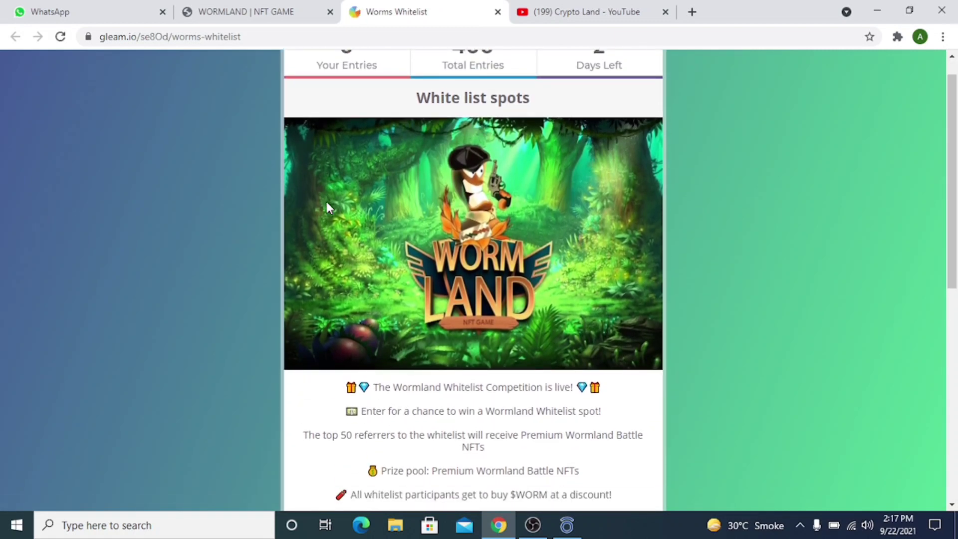
scroll(down, 3)
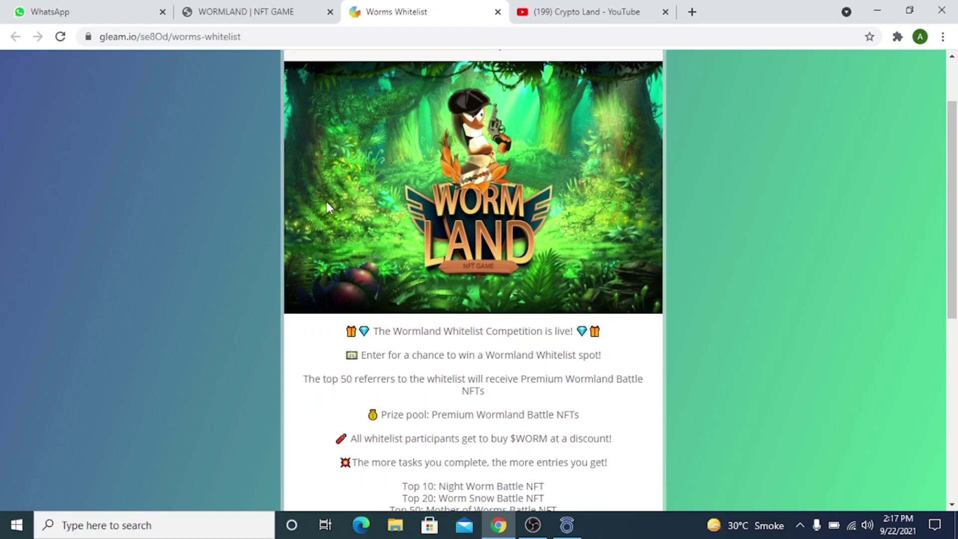
scroll(down, 3)
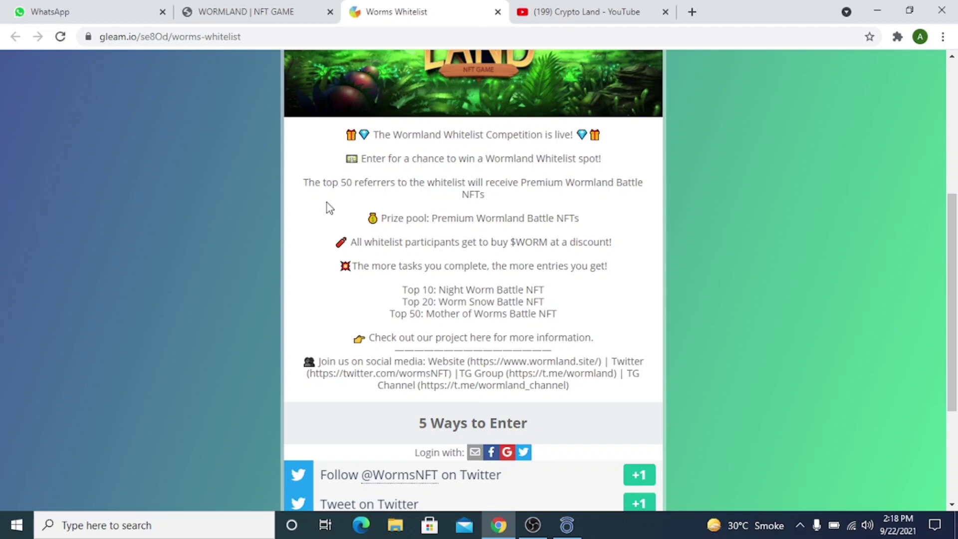
mouse_move(463, 270)
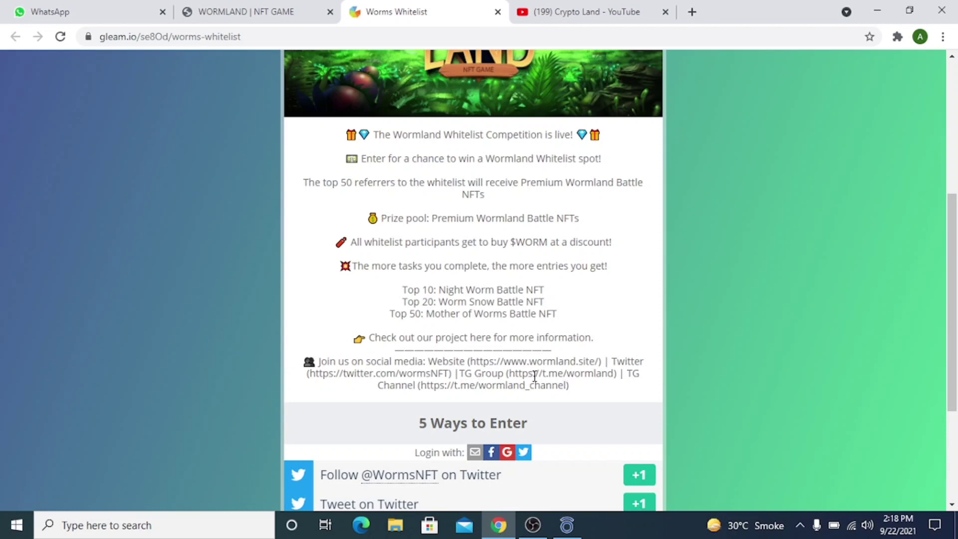
mouse_move(463, 389)
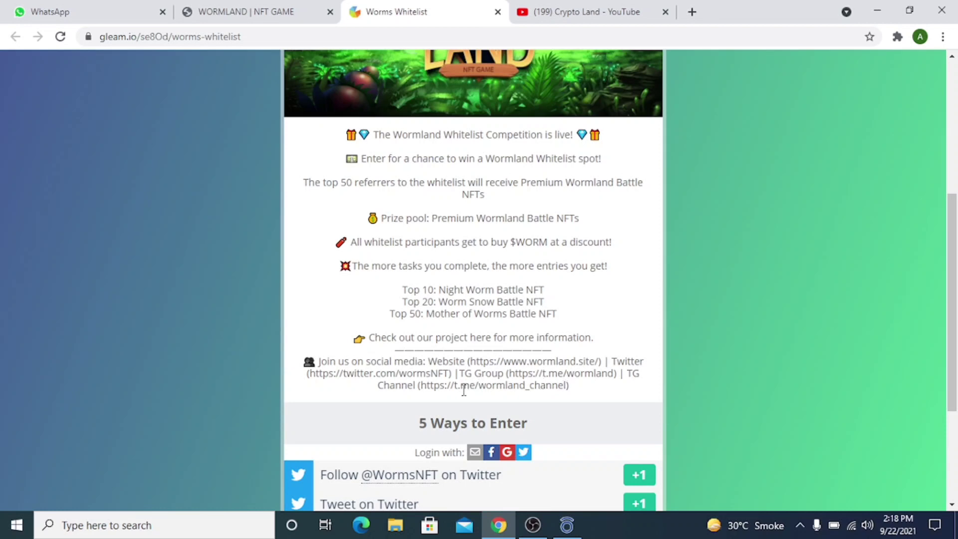
scroll(down, 3)
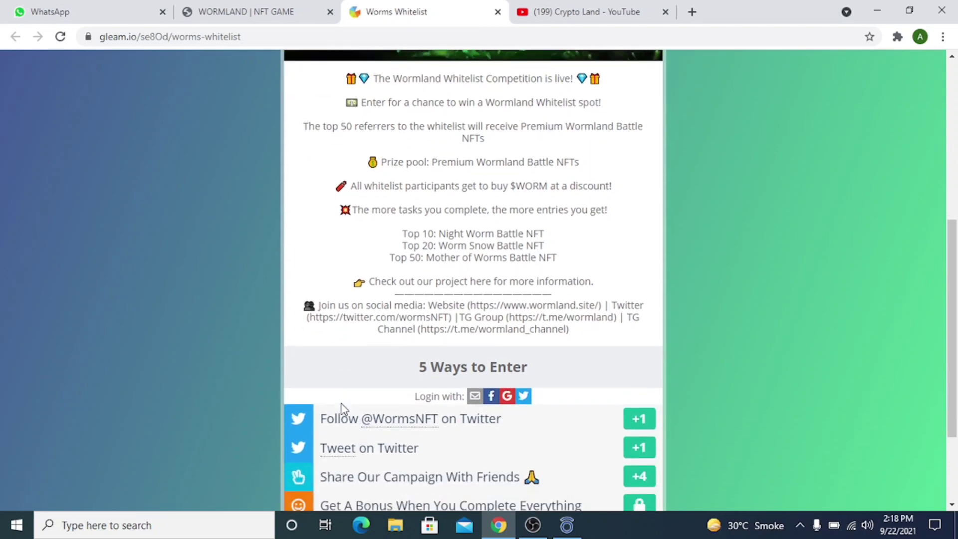
scroll(down, 3)
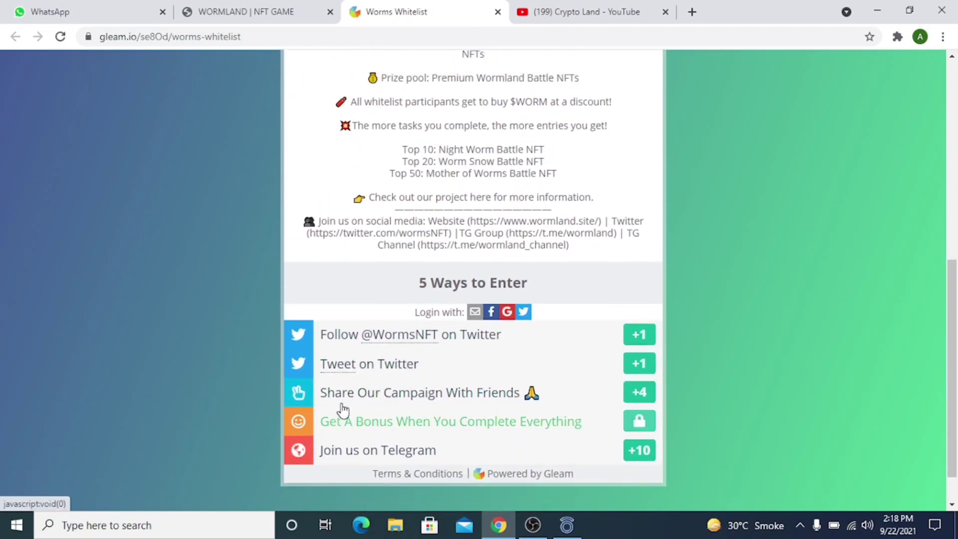
scroll(up, 3)
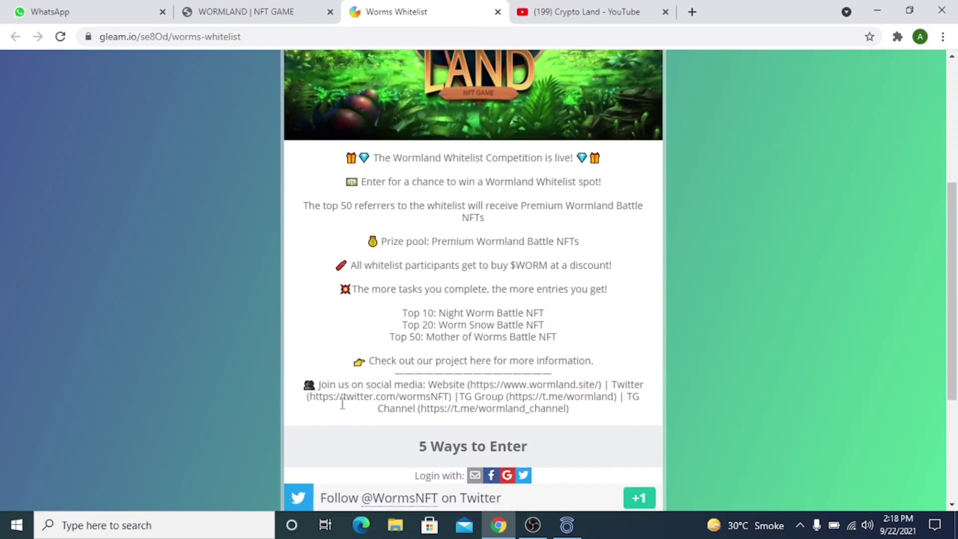
scroll(down, 3)
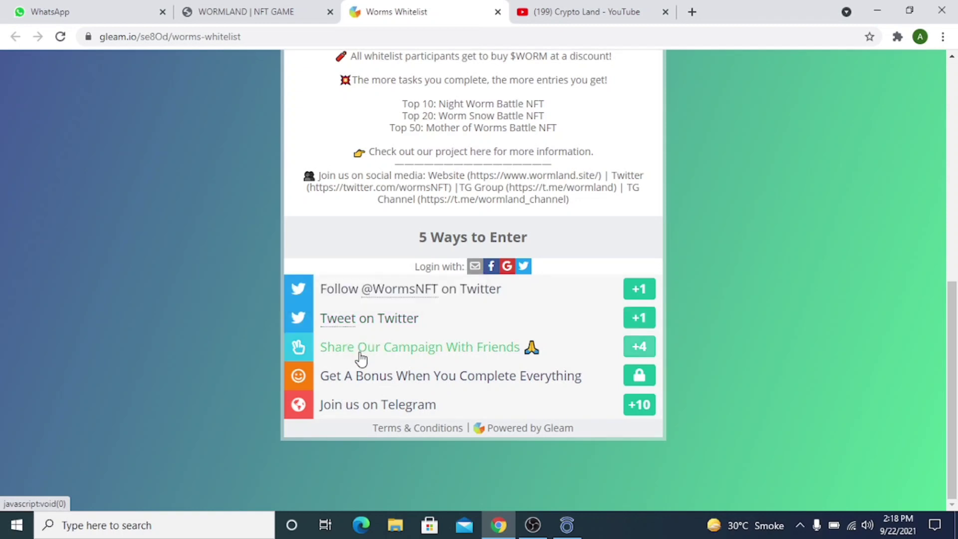
mouse_move(379, 375)
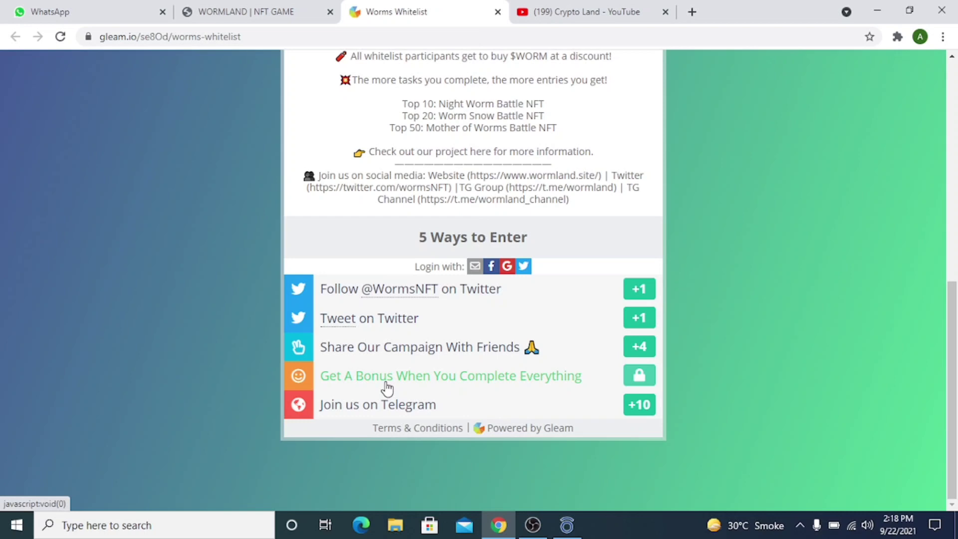
mouse_move(361, 409)
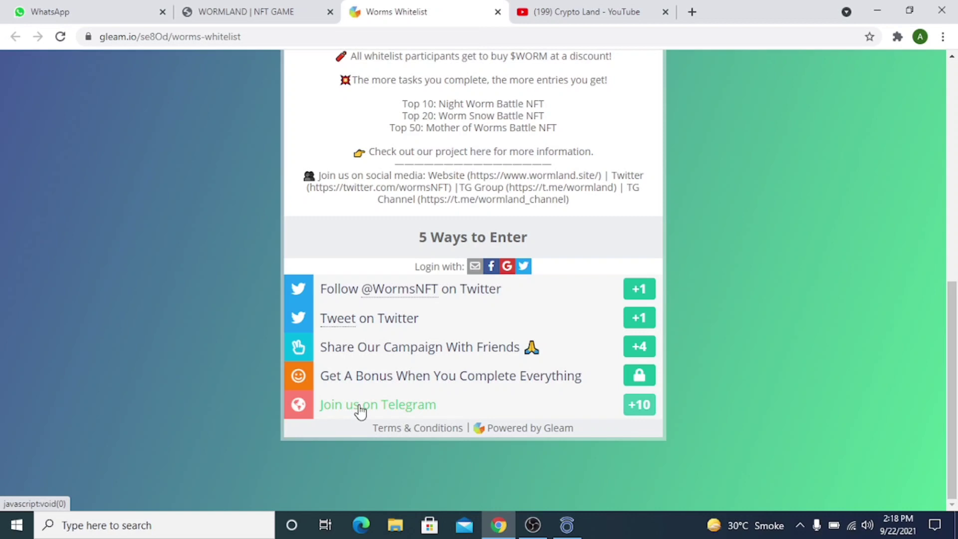
mouse_move(370, 383)
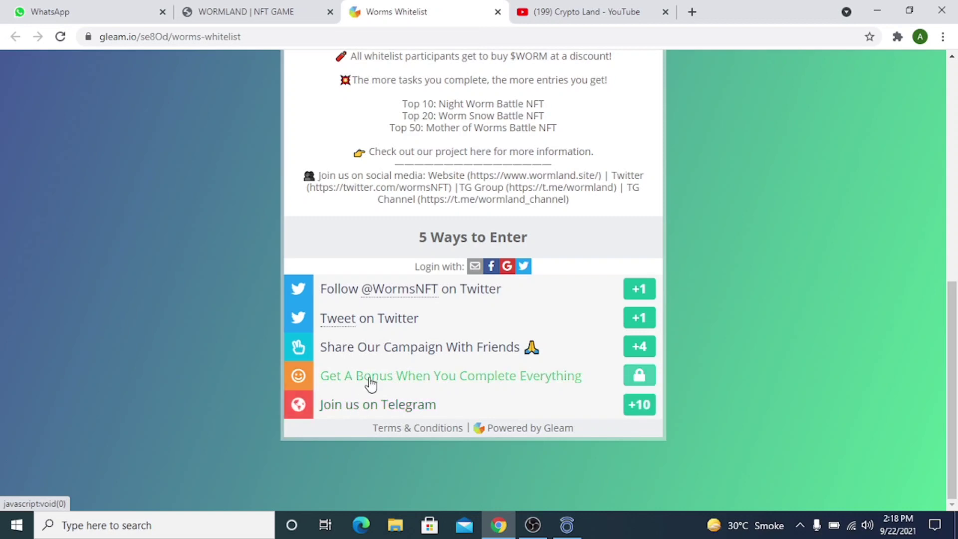
mouse_move(377, 363)
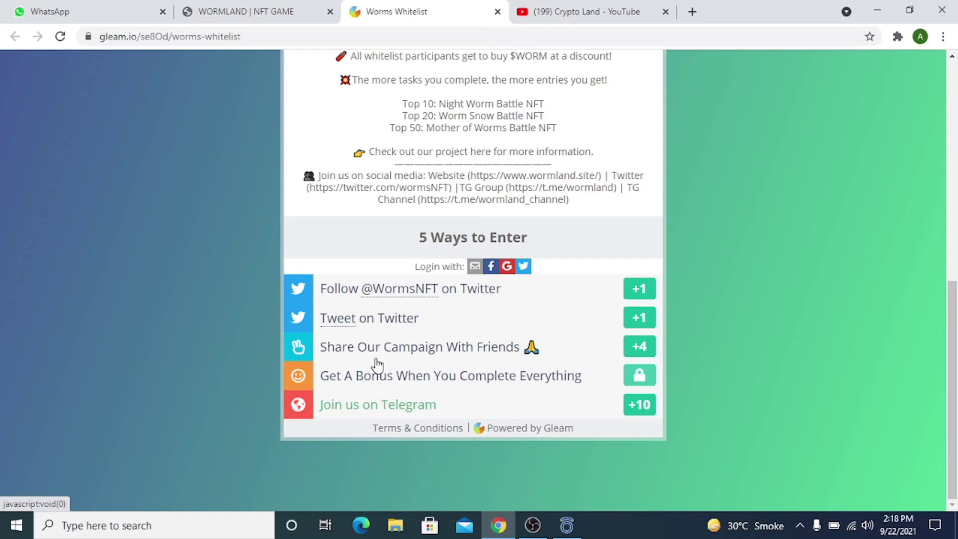
mouse_move(406, 346)
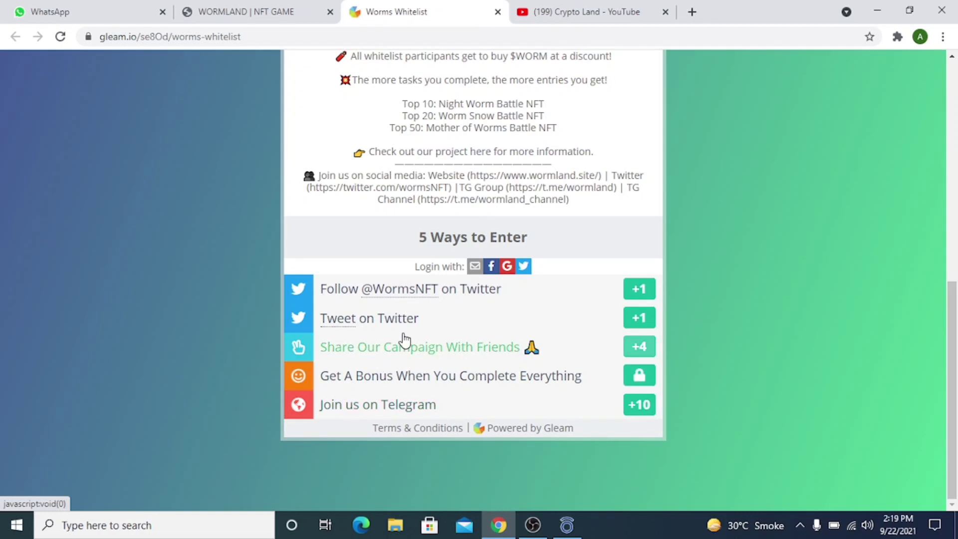
mouse_move(396, 309)
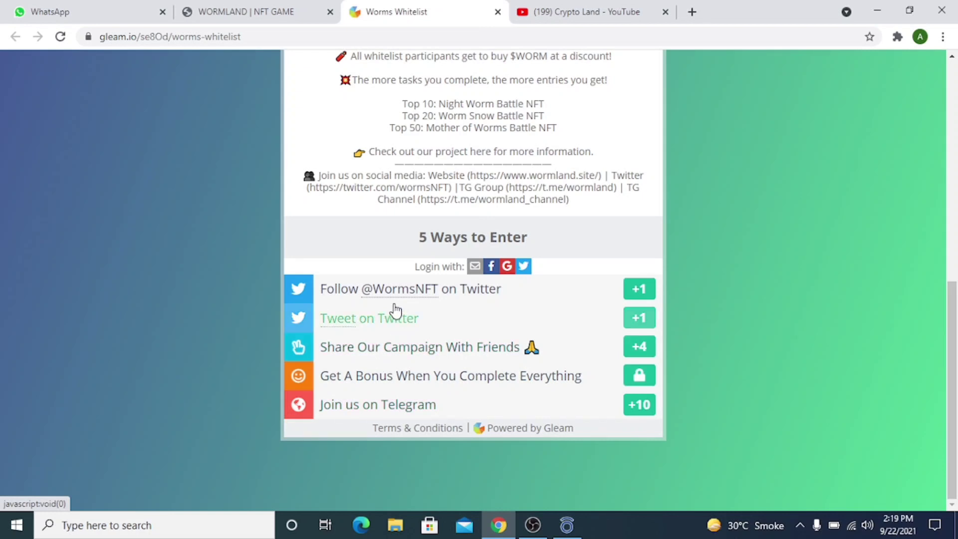
scroll(up, 3)
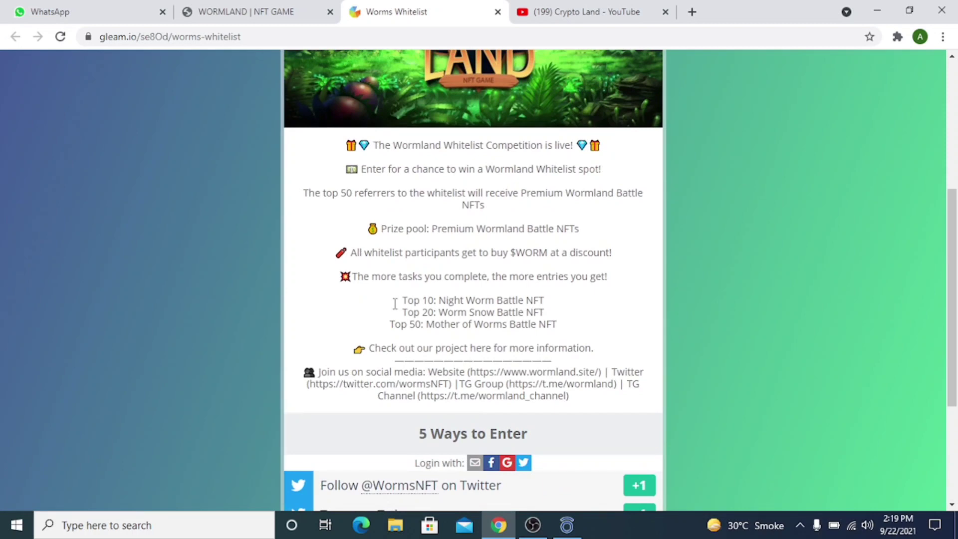
mouse_move(257, 11)
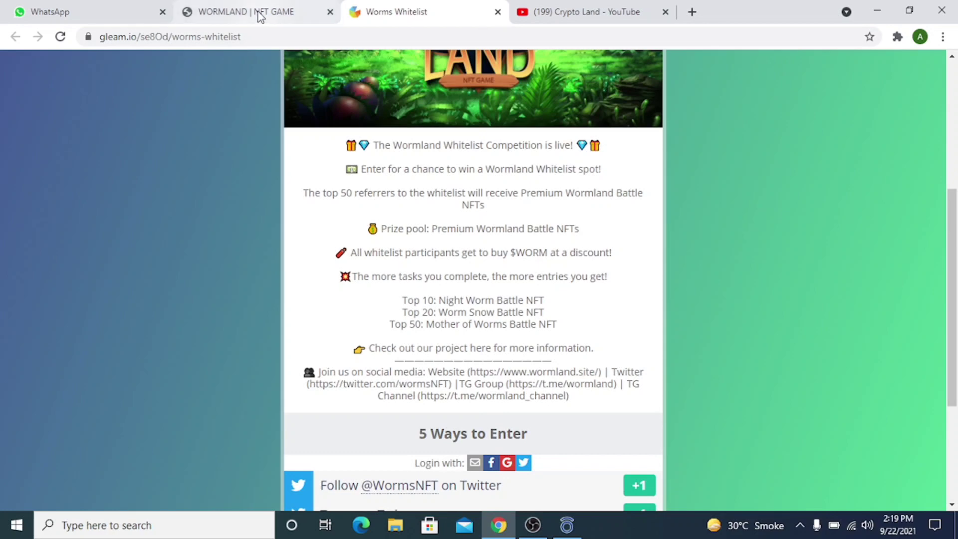
Step: Return to the Wormland tab, go to About Us, and open its Learn More page
click(256, 12)
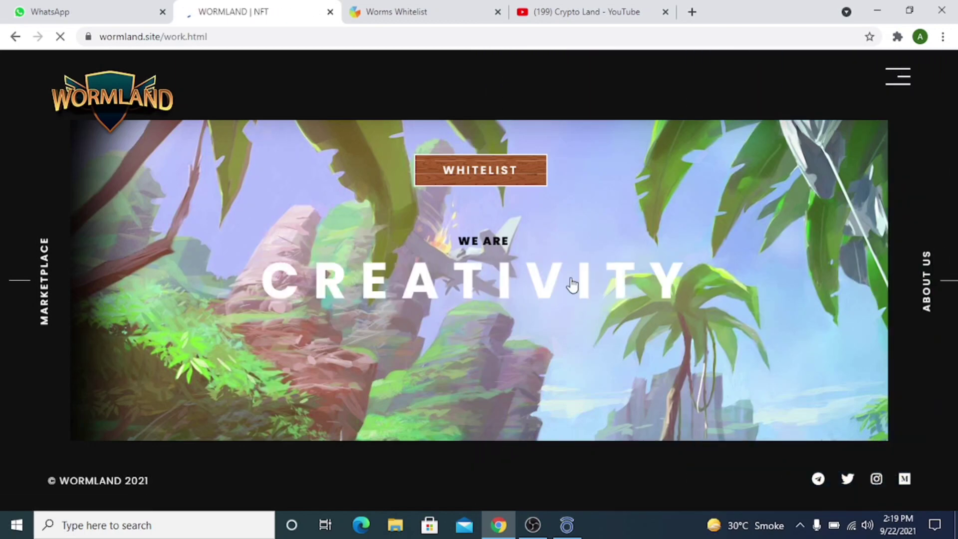
click(926, 281)
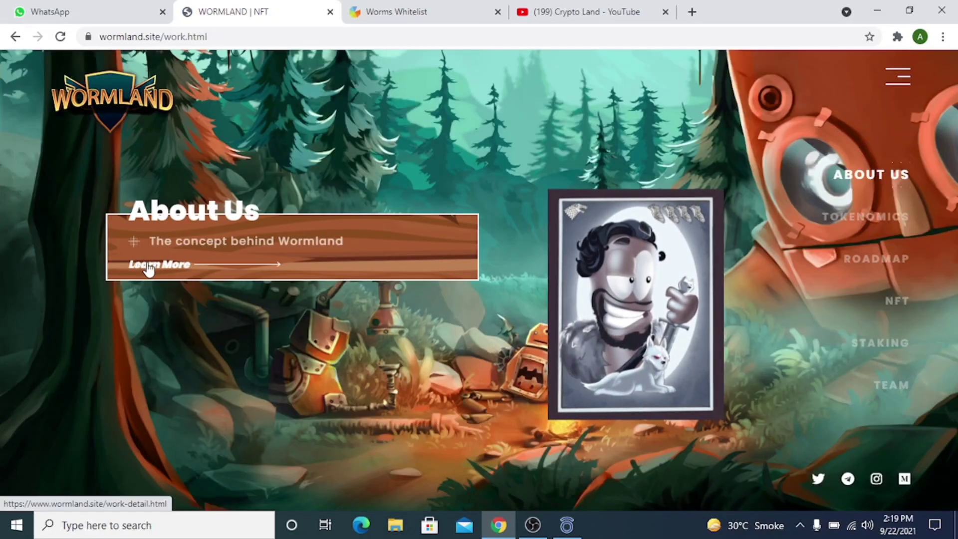
click(158, 264)
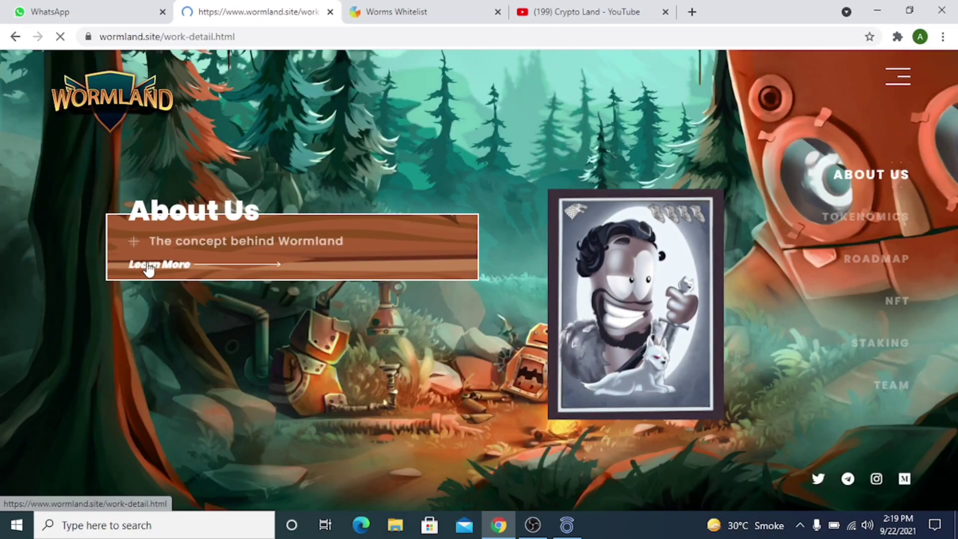
Step: View the About WormLand description page, then go back to the main About Us section
click(159, 264)
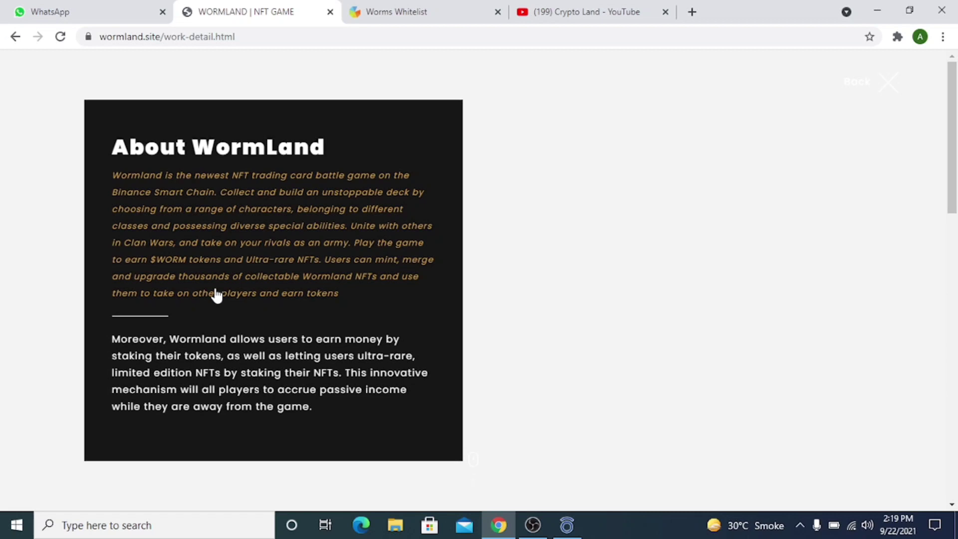
mouse_move(295, 368)
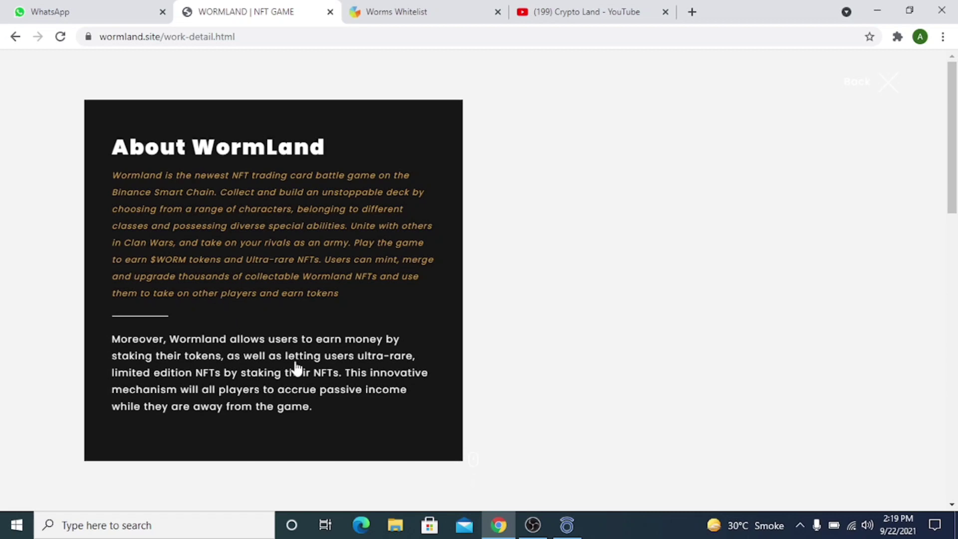
mouse_move(314, 349)
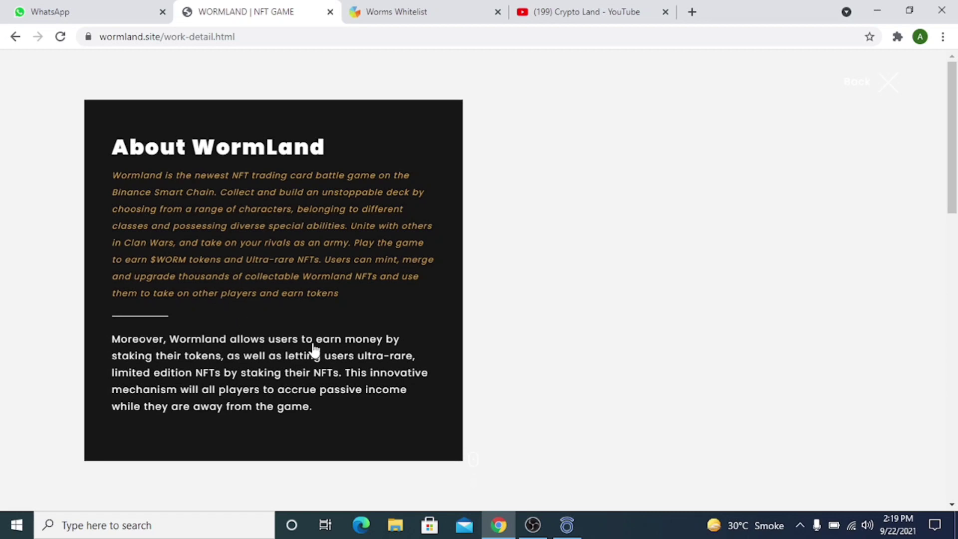
mouse_move(195, 176)
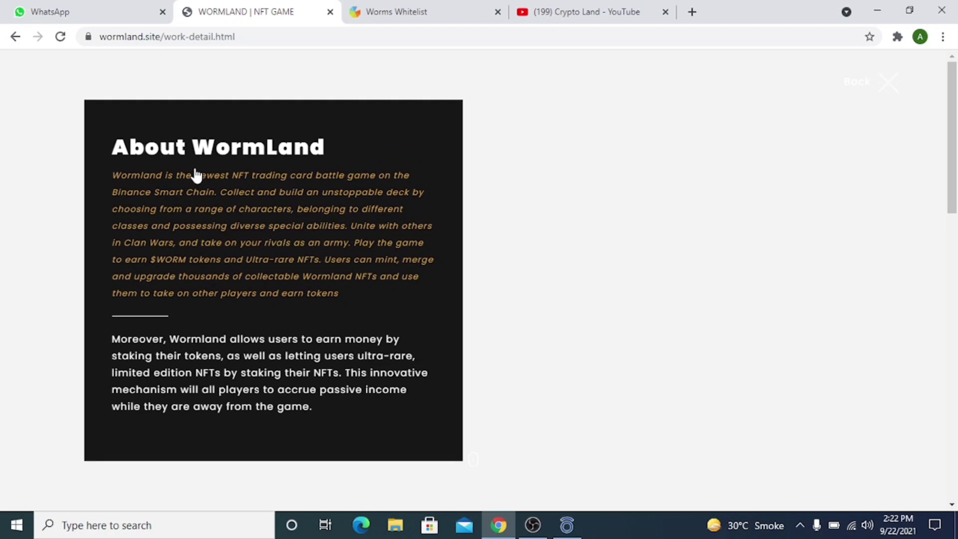
mouse_move(98, 72)
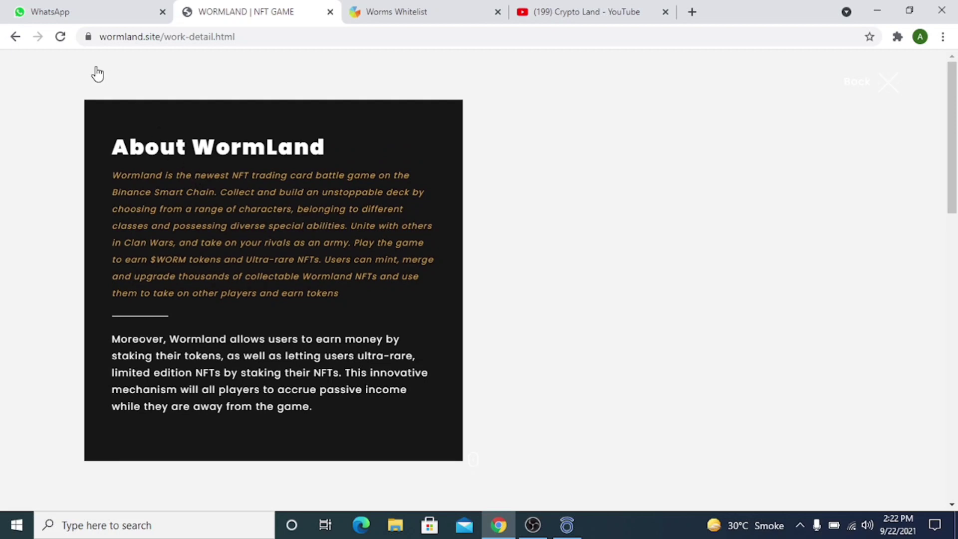
mouse_move(15, 37)
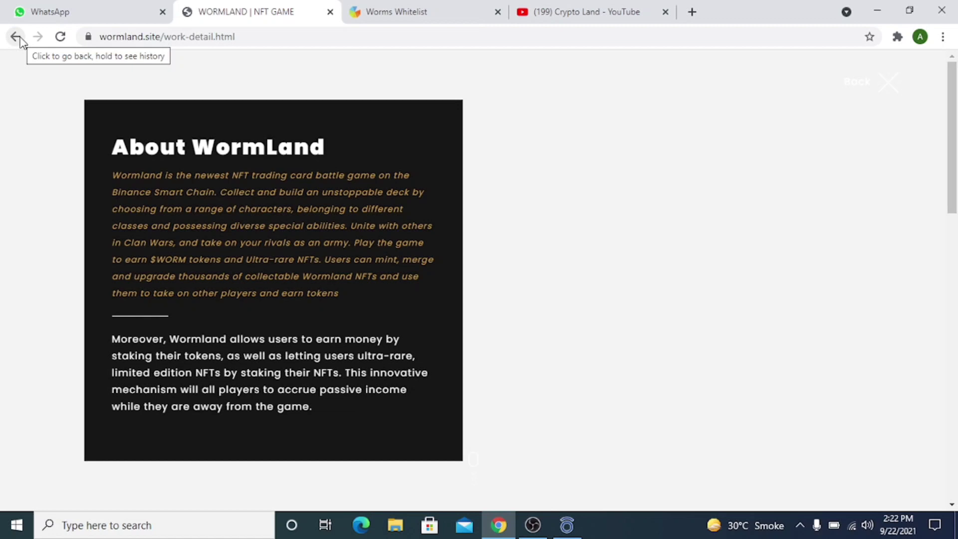
click(14, 37)
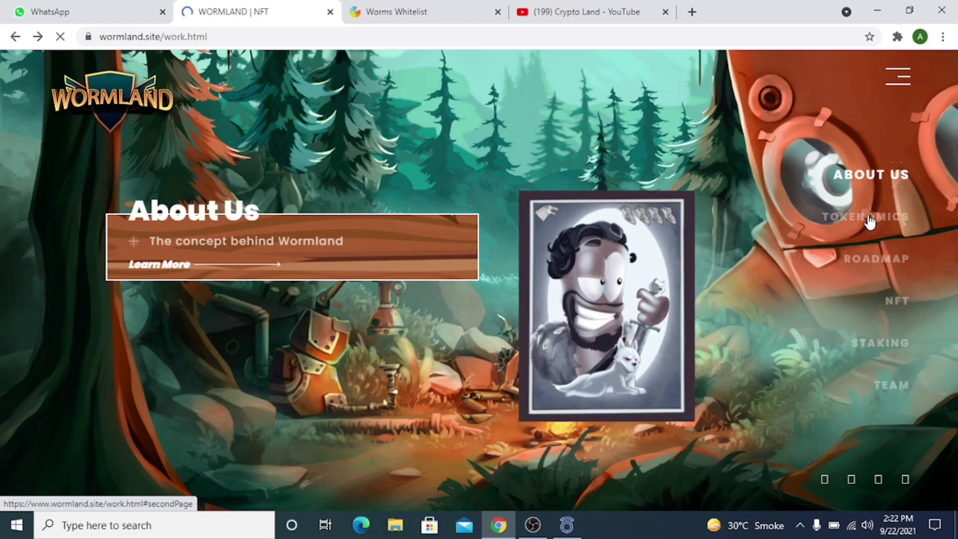
Step: Open the Tokenomics details showing 0% transaction tax and 1,000,000 total supply
click(864, 217)
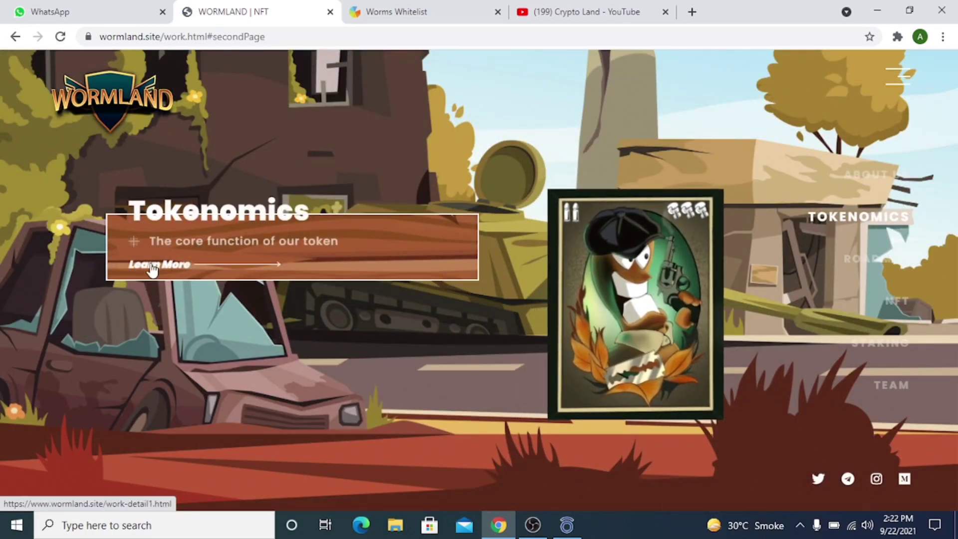
click(159, 264)
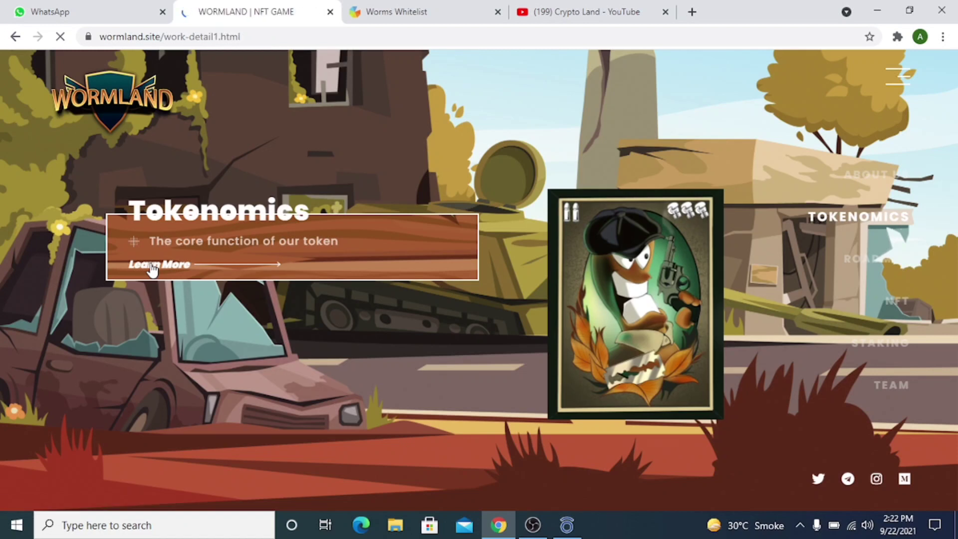
click(159, 264)
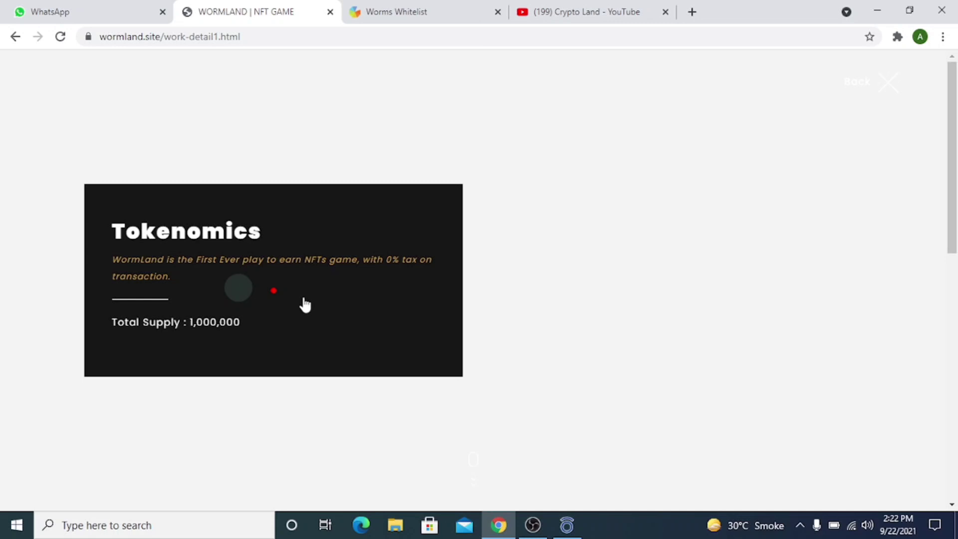
mouse_move(415, 287)
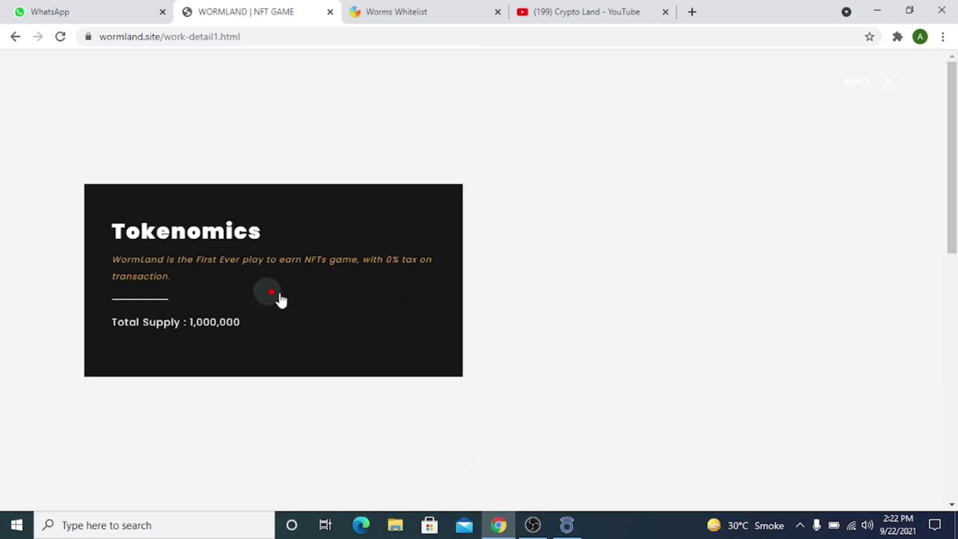
scroll(up, 3)
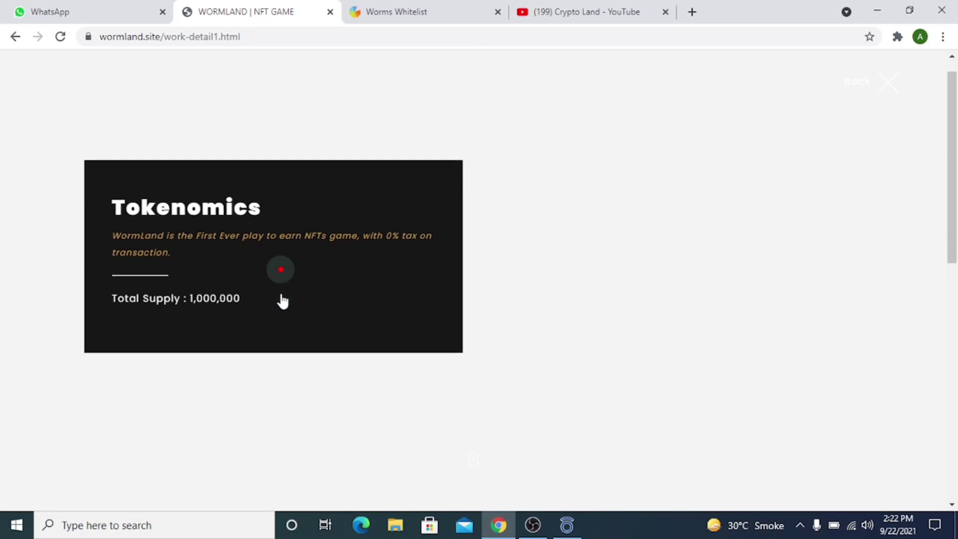
Step: Review the Token Distribution donut chart, then go back to the main Wormland page
scroll(down, 3)
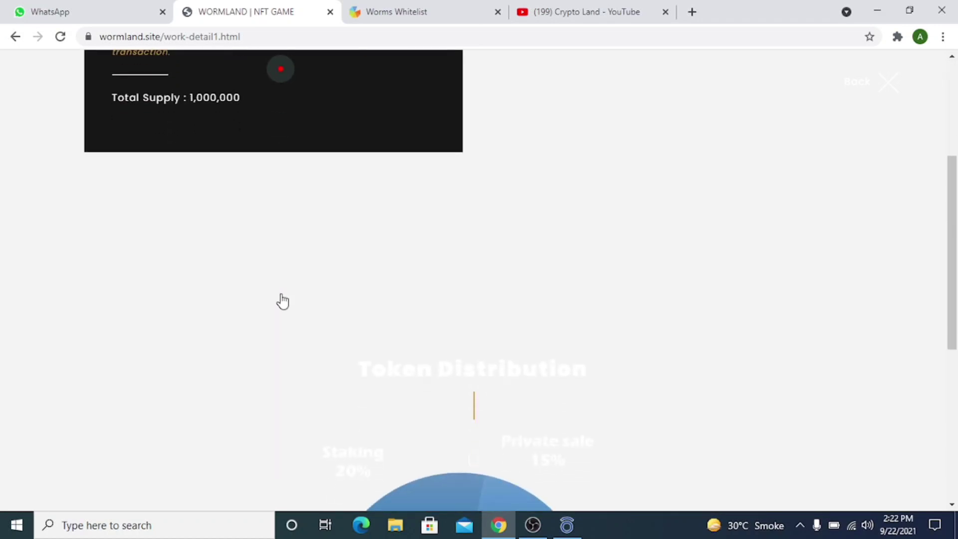
scroll(down, 3)
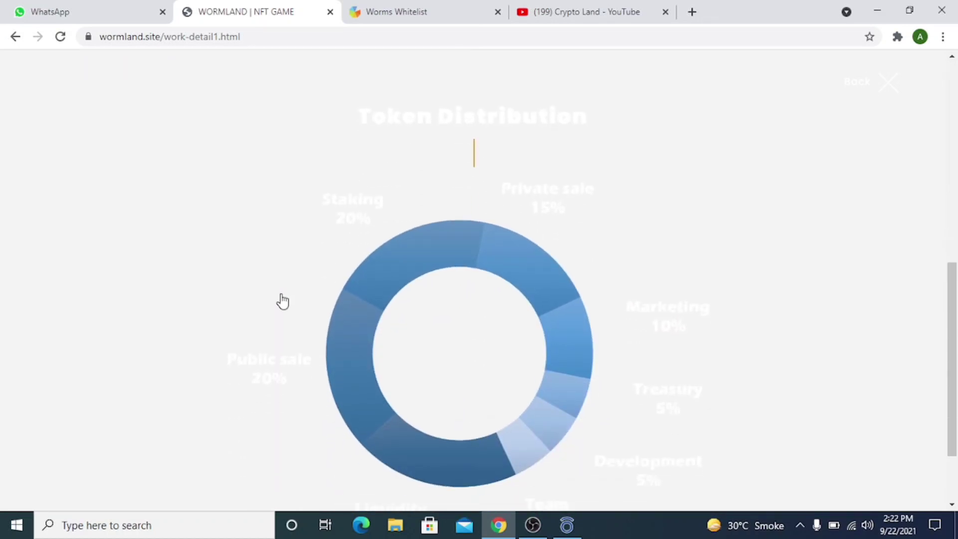
scroll(up, 3)
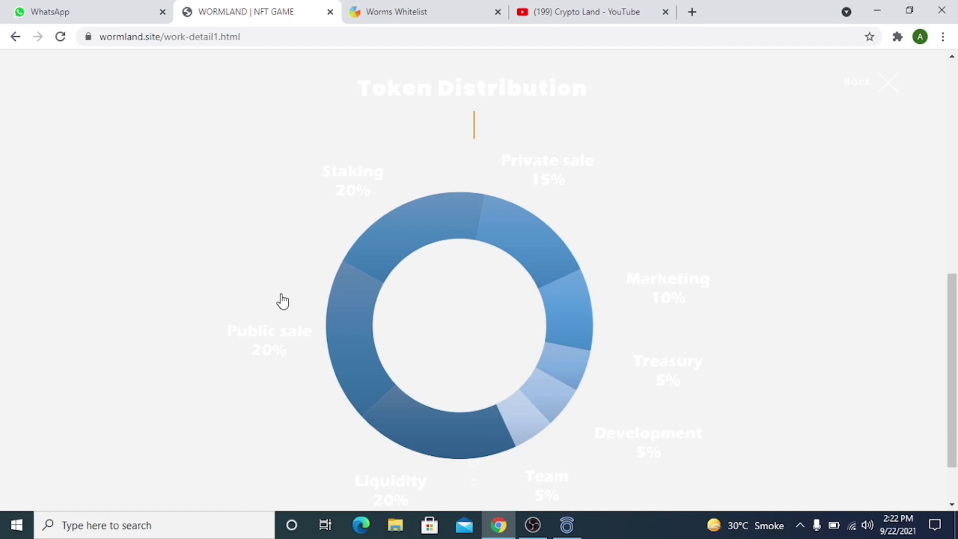
scroll(down, 3)
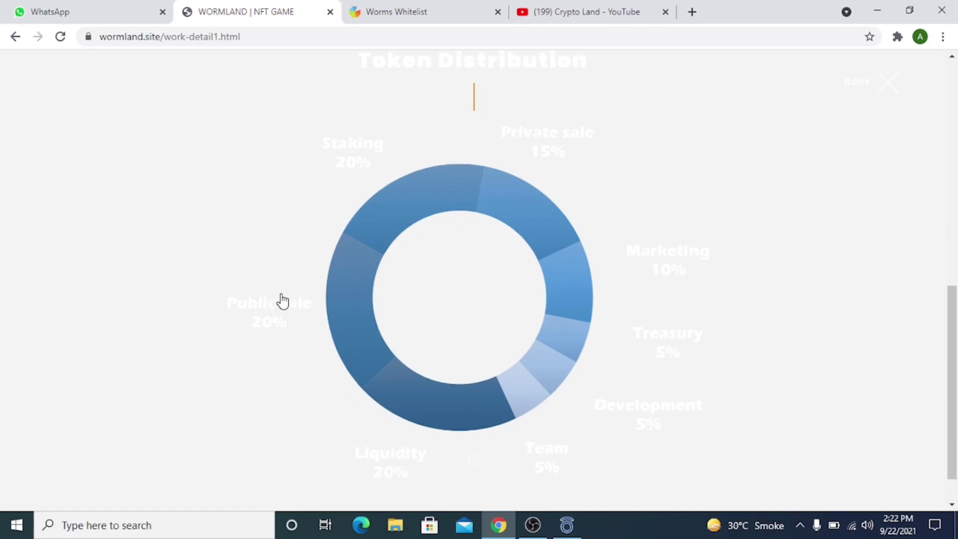
scroll(down, 3)
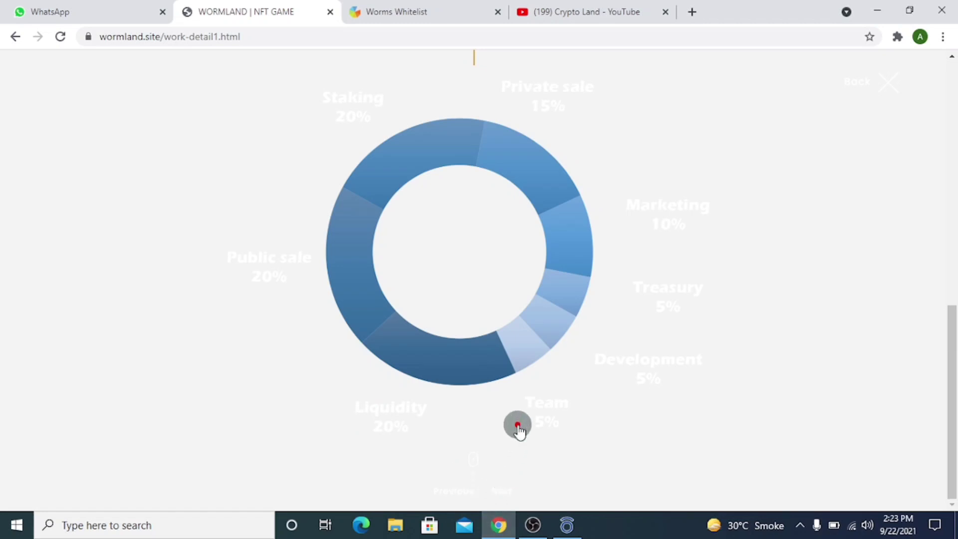
mouse_move(476, 238)
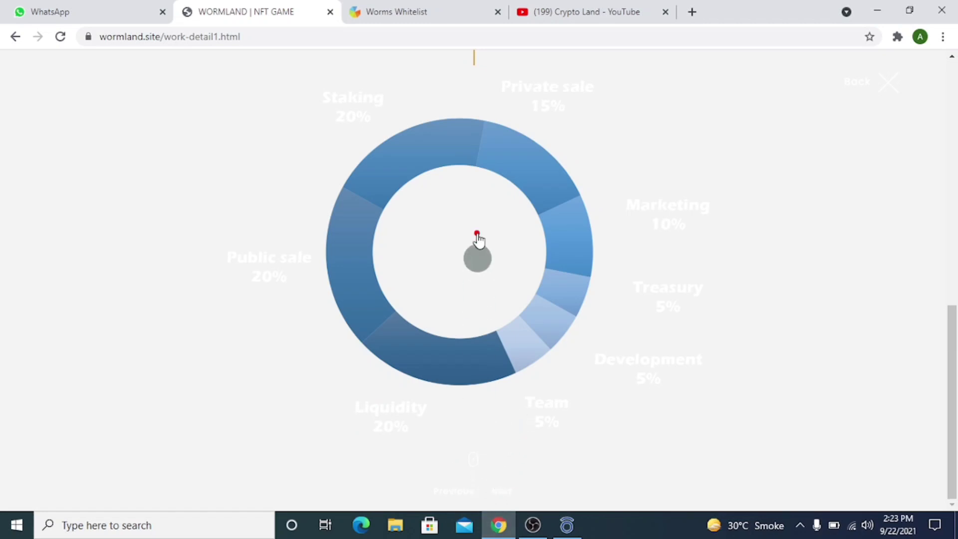
mouse_move(679, 379)
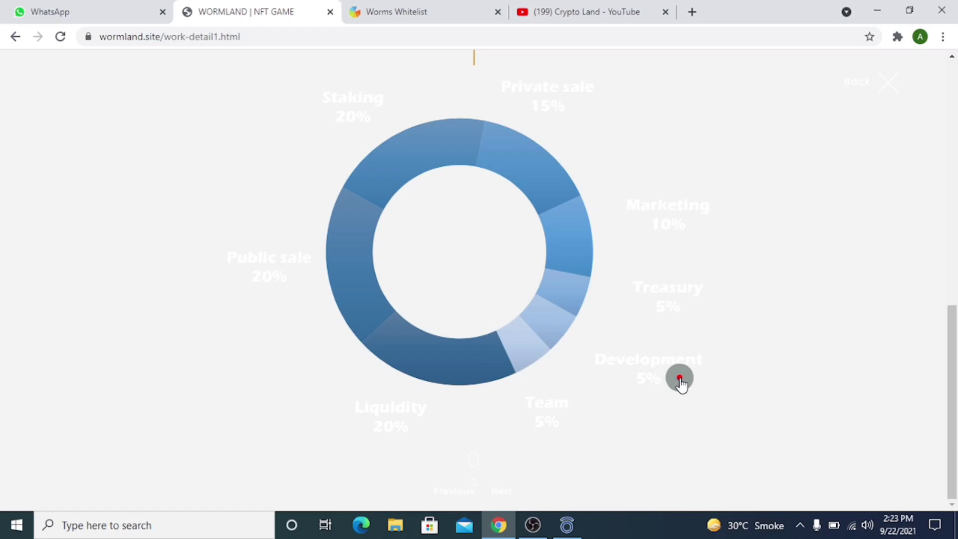
scroll(up, 3)
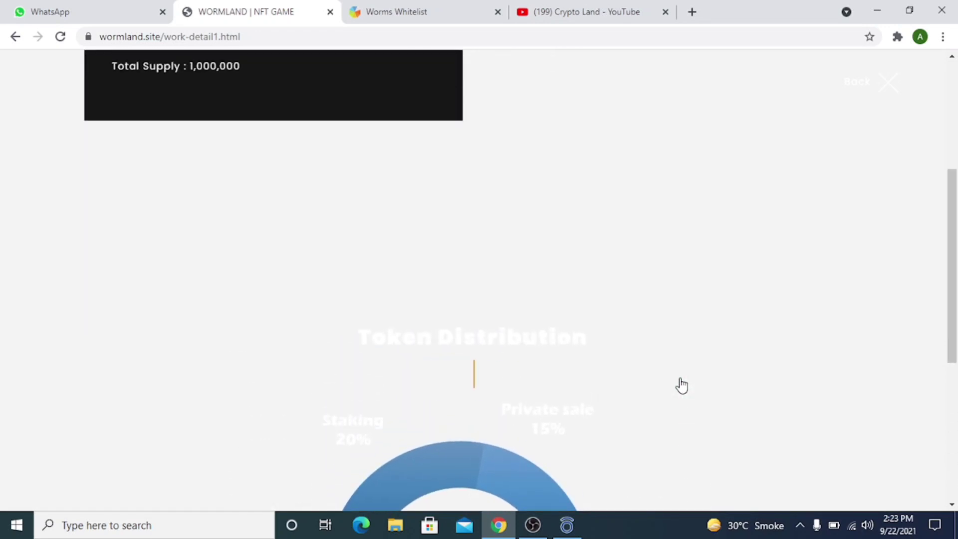
scroll(up, 3)
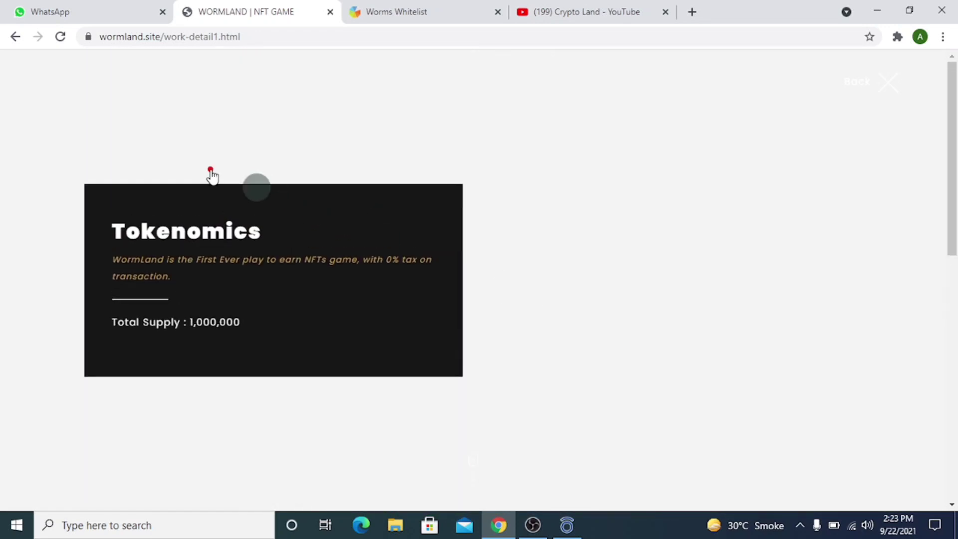
click(14, 36)
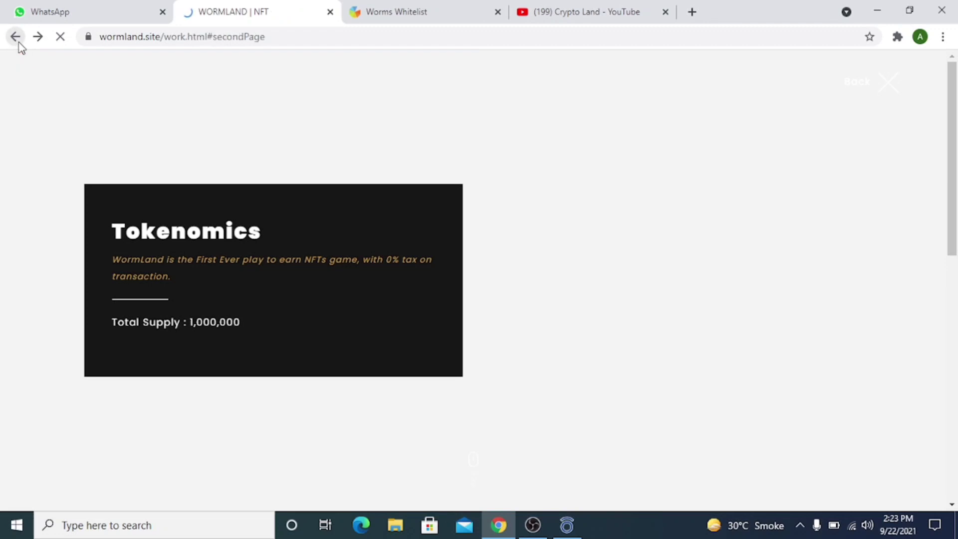
click(16, 36)
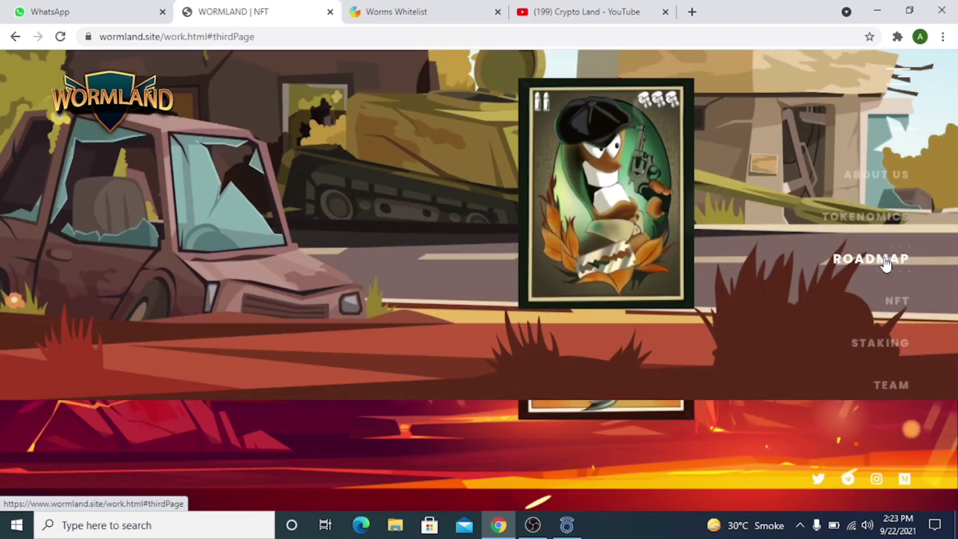
Step: Jump to the Roadmap slide and open its Learn More detail page
click(872, 258)
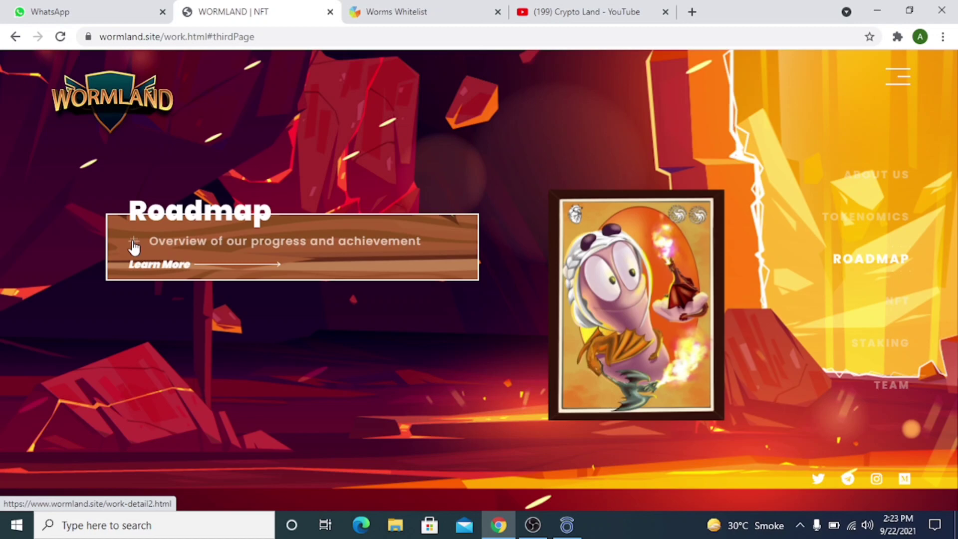
click(158, 264)
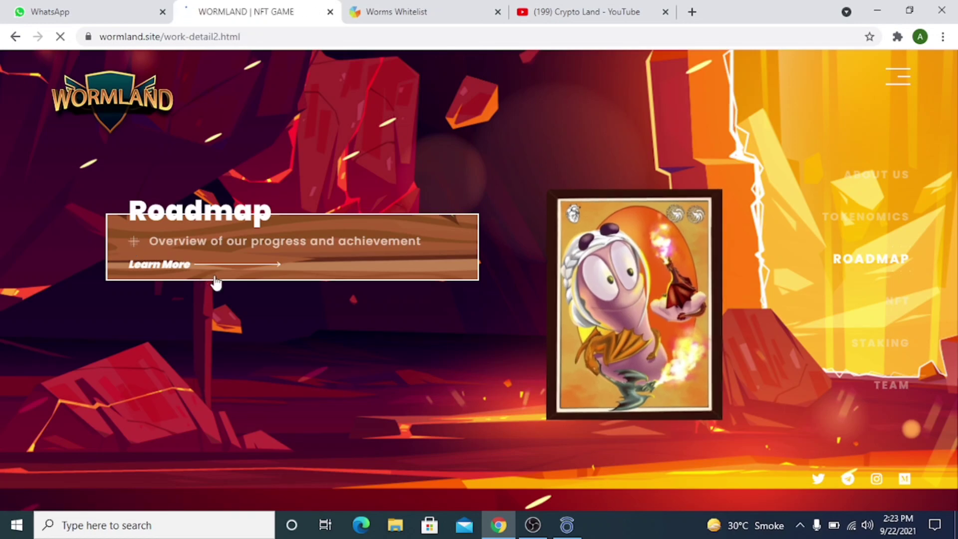
click(159, 264)
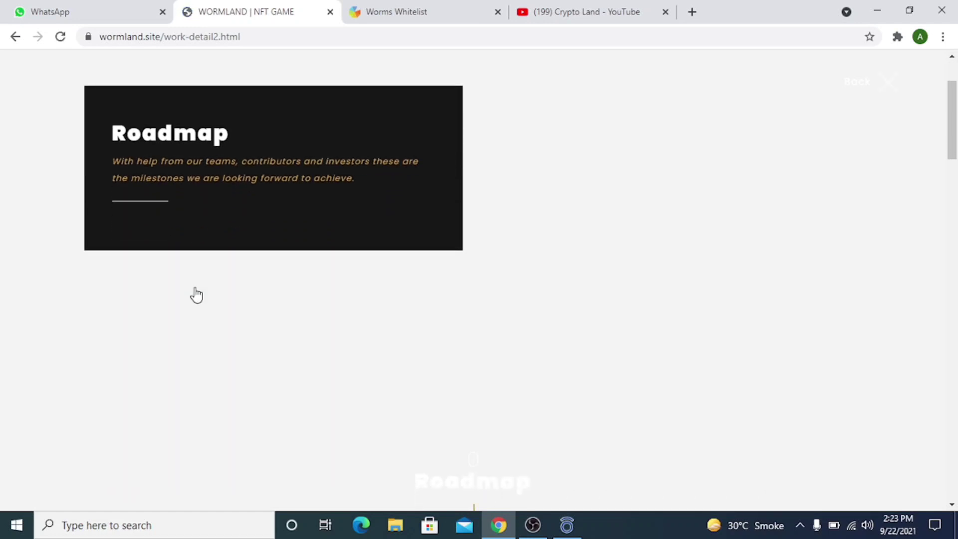
Step: Read the Q3 and Q4 2021 roadmap milestones, including the Q4 official game release
scroll(down, 3)
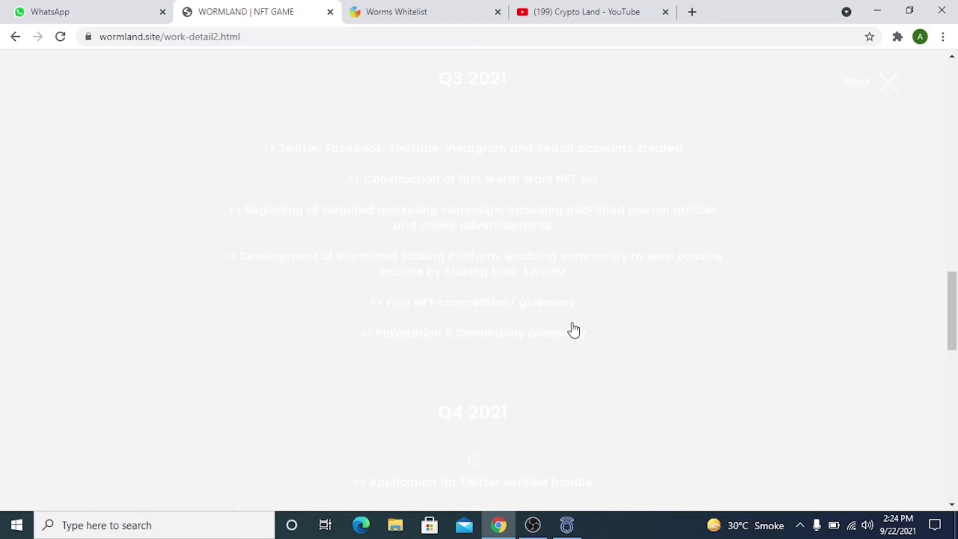
scroll(down, 3)
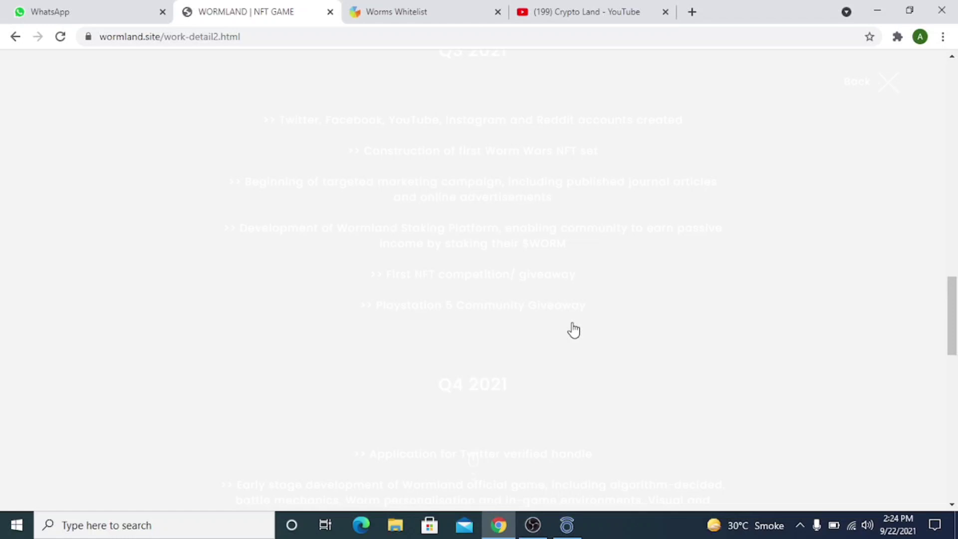
scroll(down, 3)
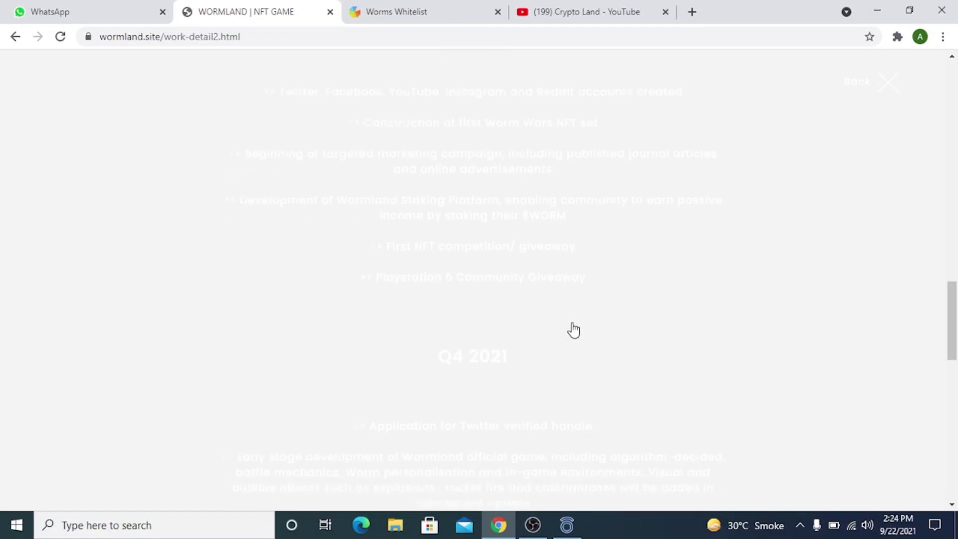
scroll(down, 3)
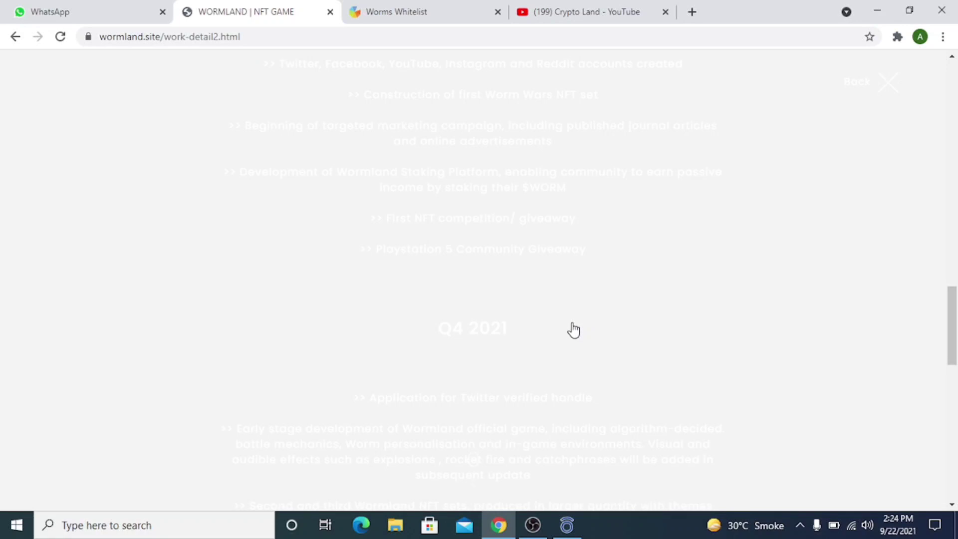
scroll(down, 3)
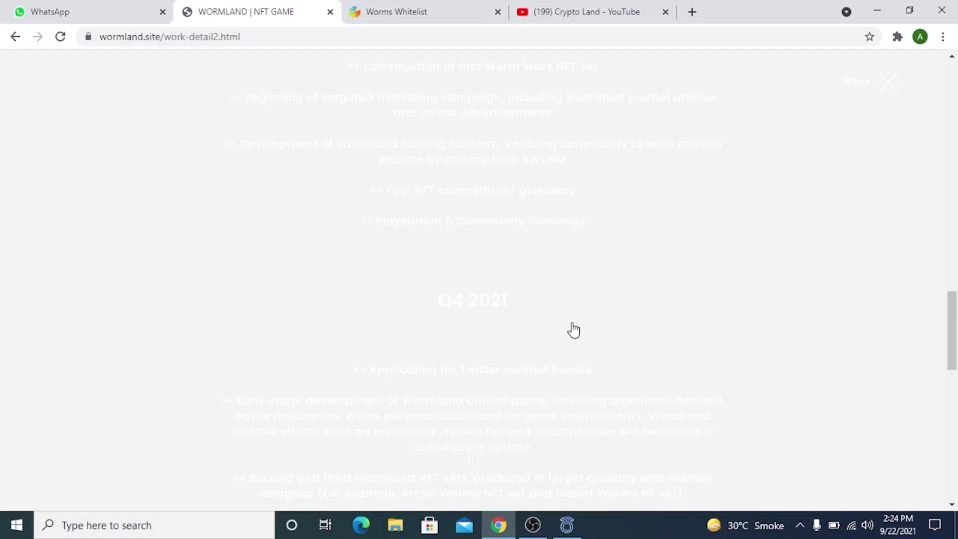
scroll(down, 3)
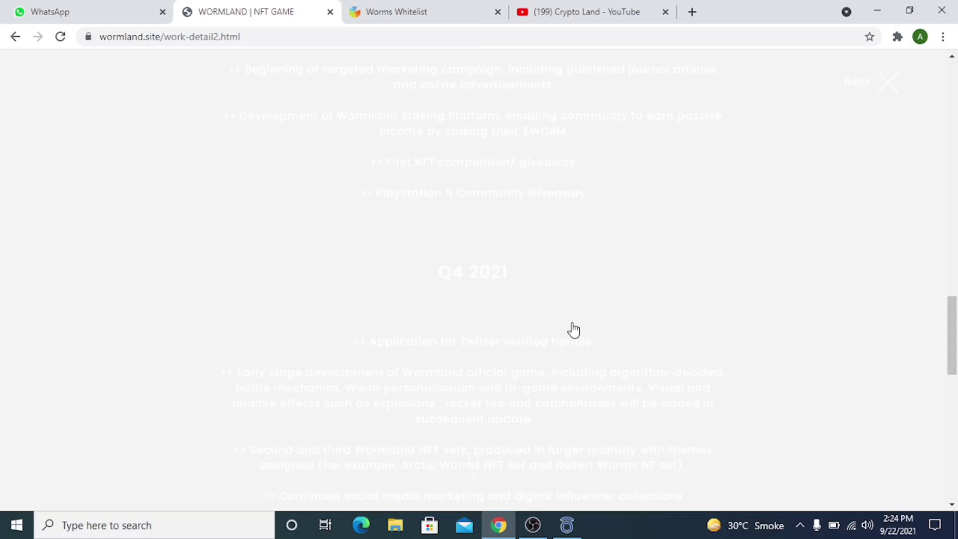
scroll(down, 3)
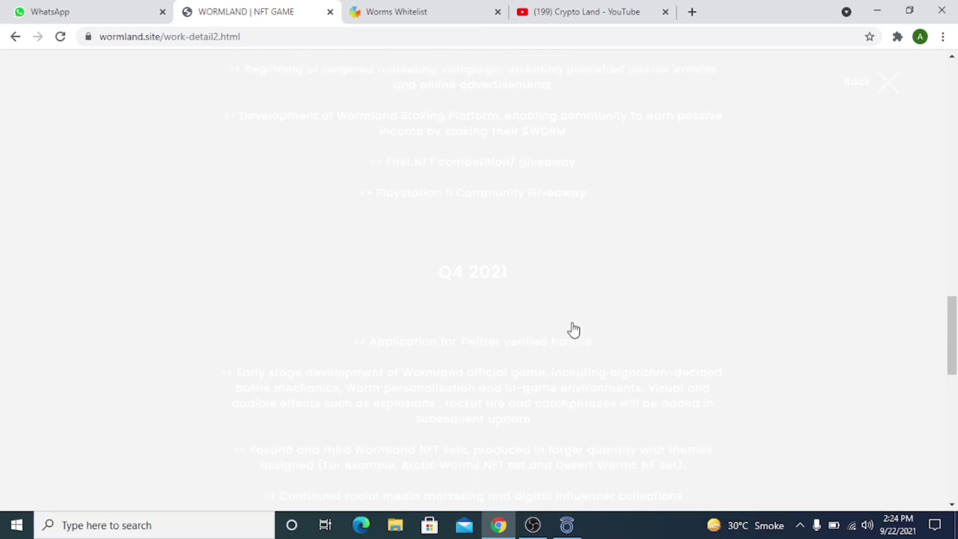
scroll(up, 3)
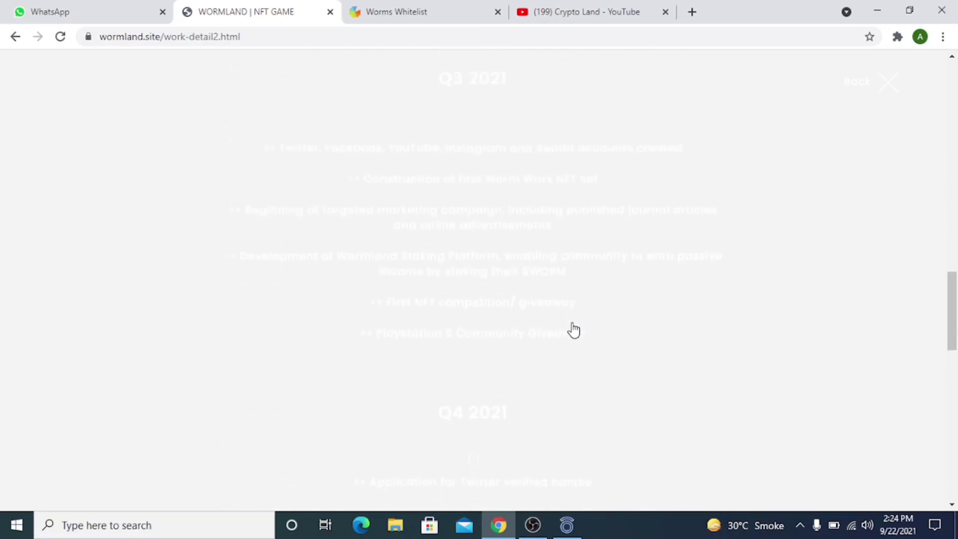
scroll(down, 3)
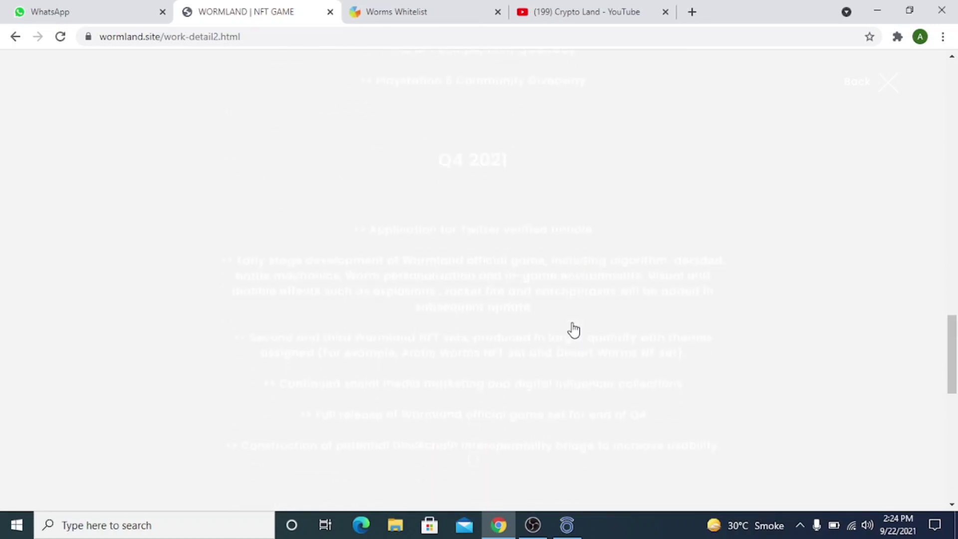
scroll(down, 3)
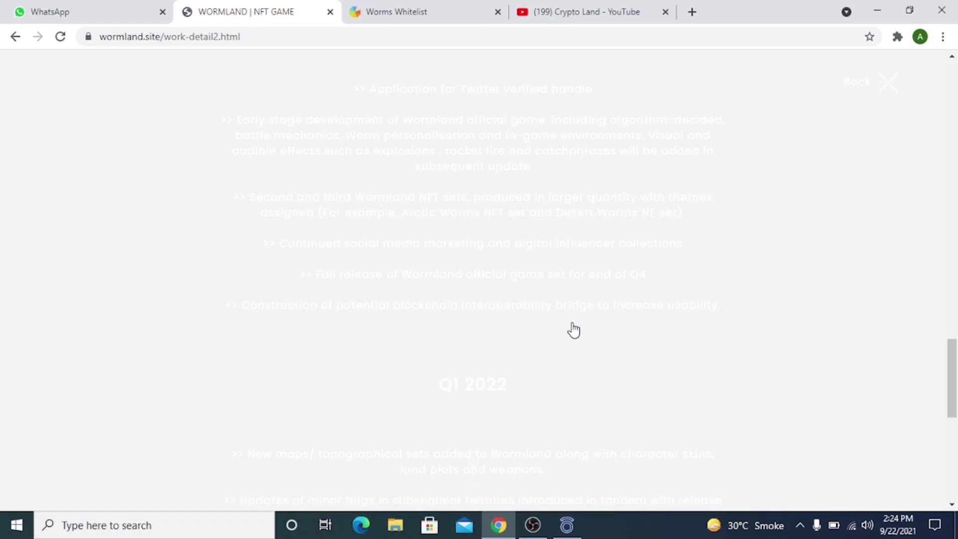
scroll(down, 3)
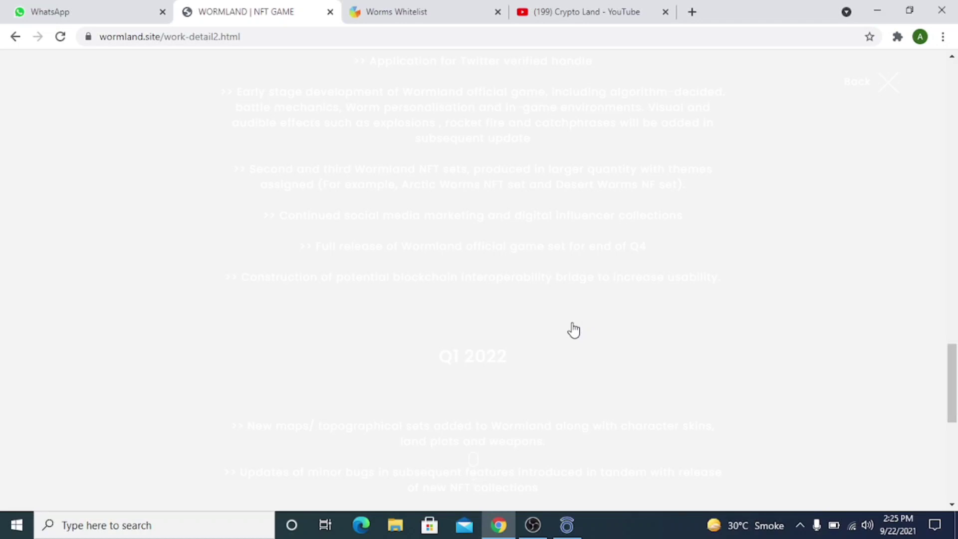
scroll(down, 3)
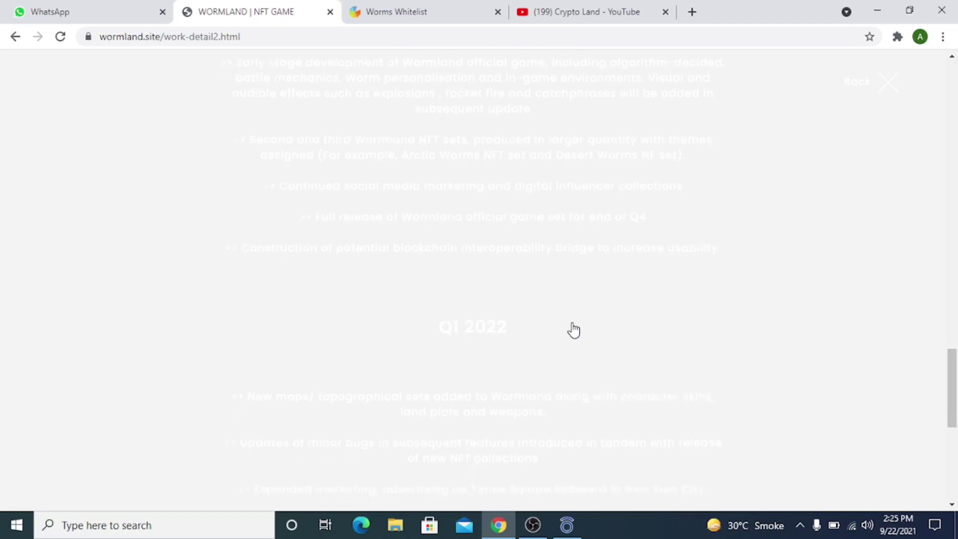
scroll(down, 3)
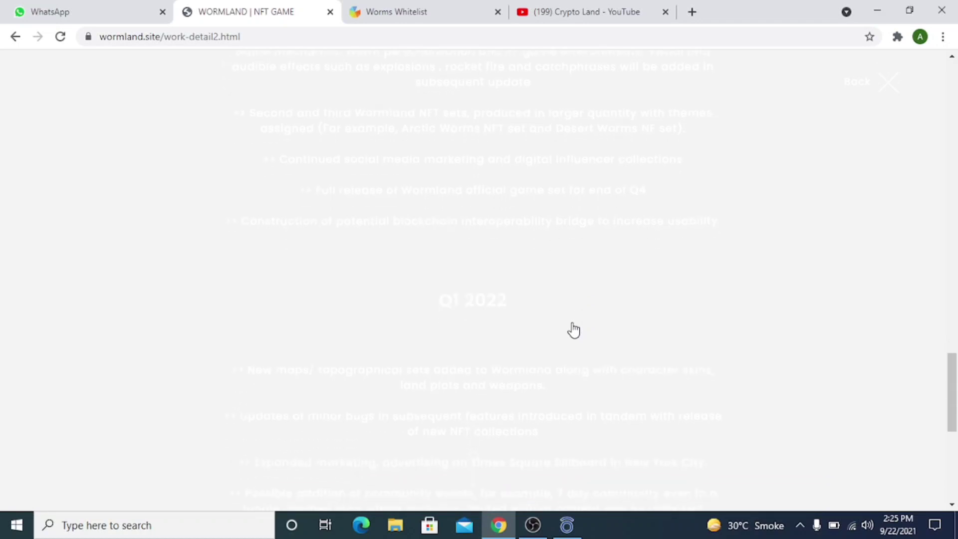
scroll(down, 3)
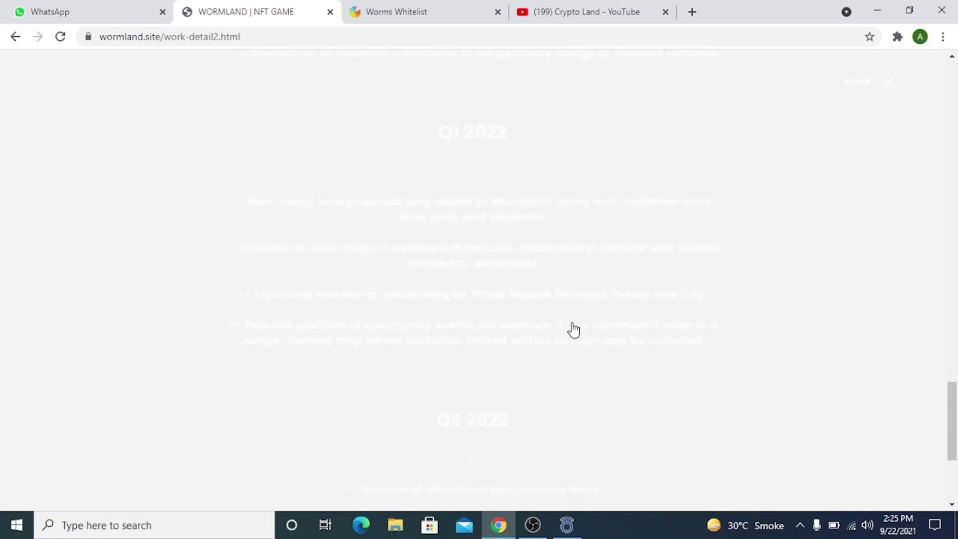
scroll(down, 3)
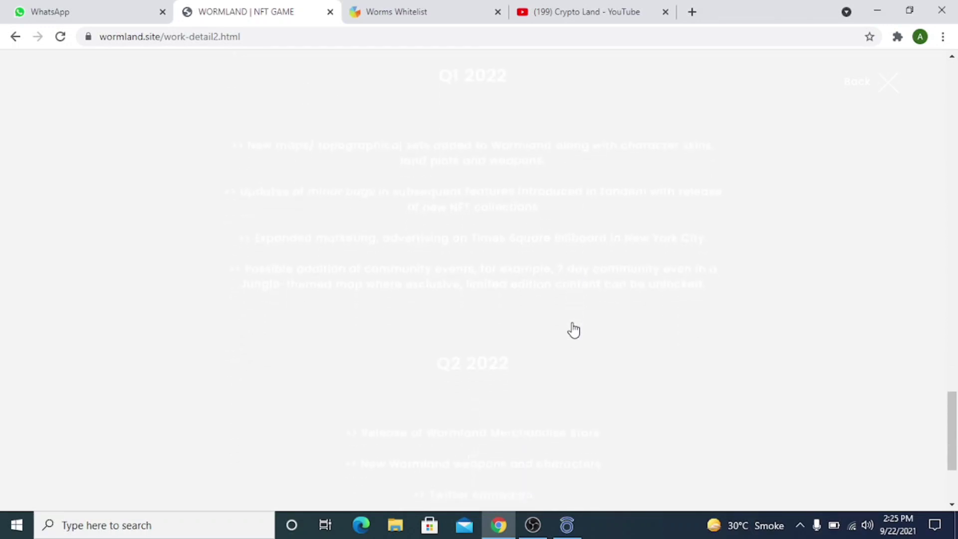
scroll(down, 3)
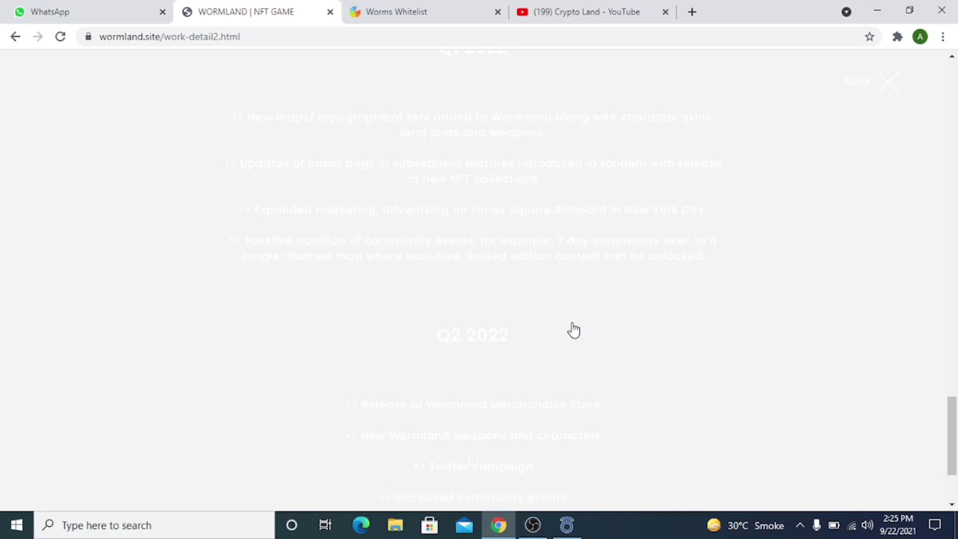
scroll(down, 3)
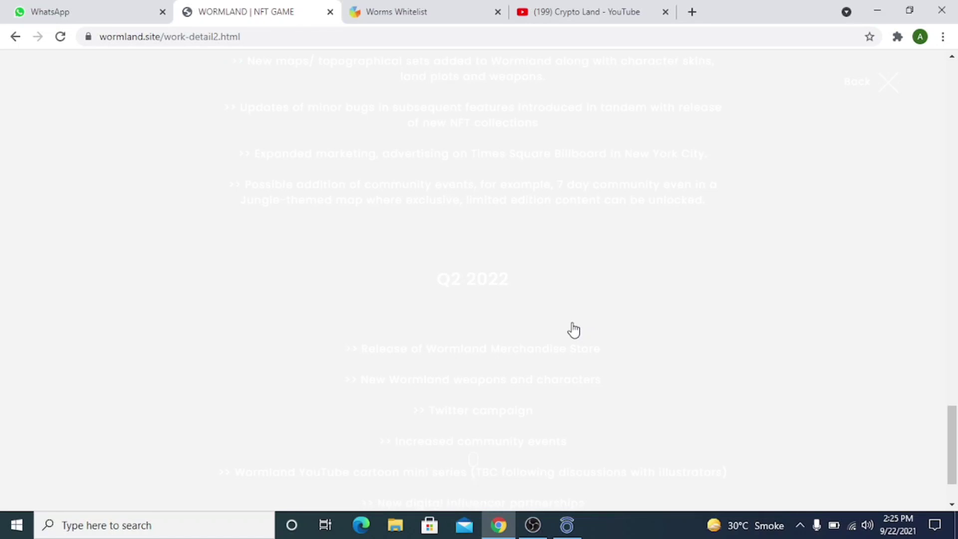
scroll(down, 3)
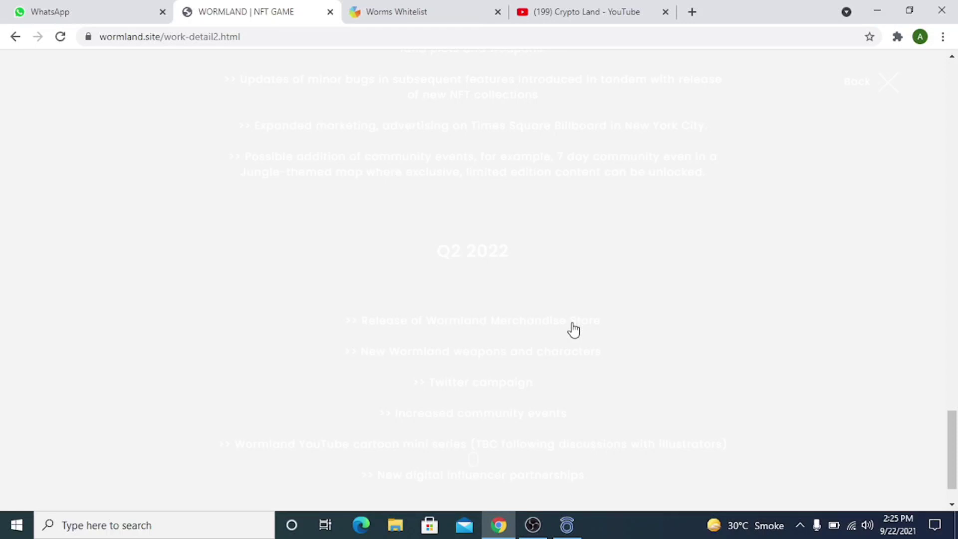
scroll(down, 3)
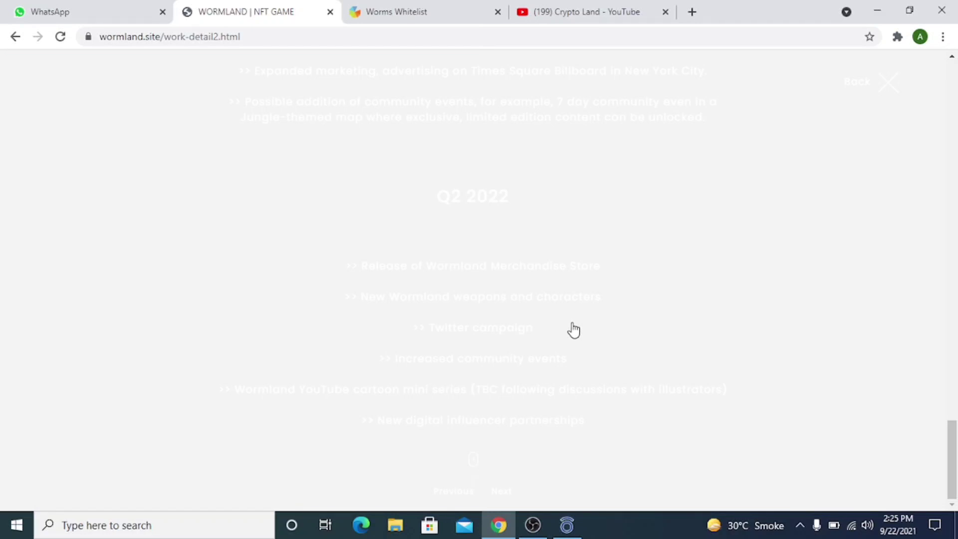
mouse_move(514, 431)
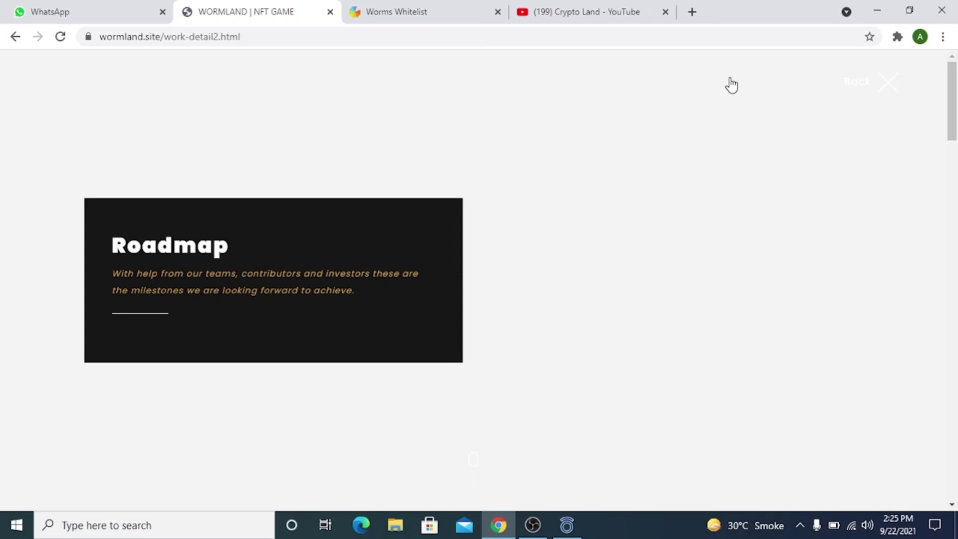
mouse_move(869, 97)
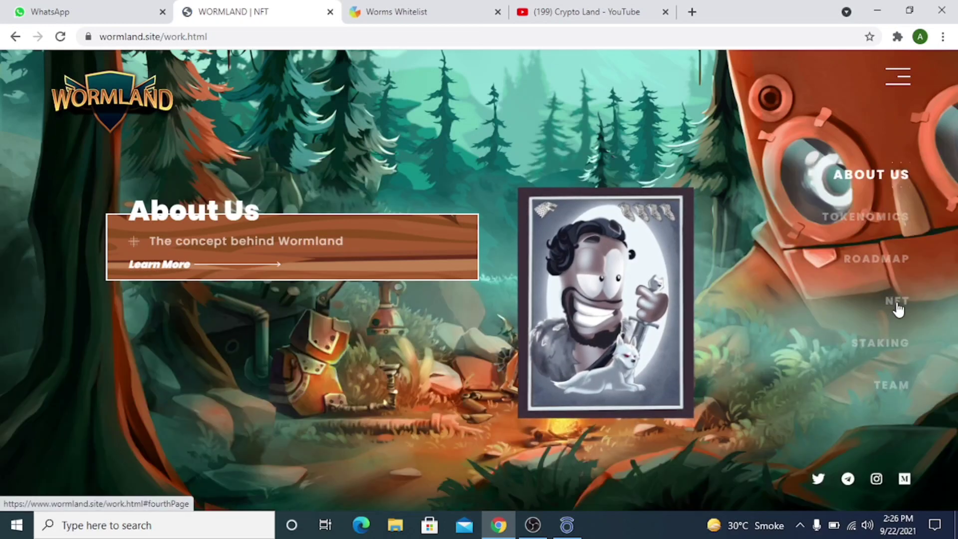
click(894, 299)
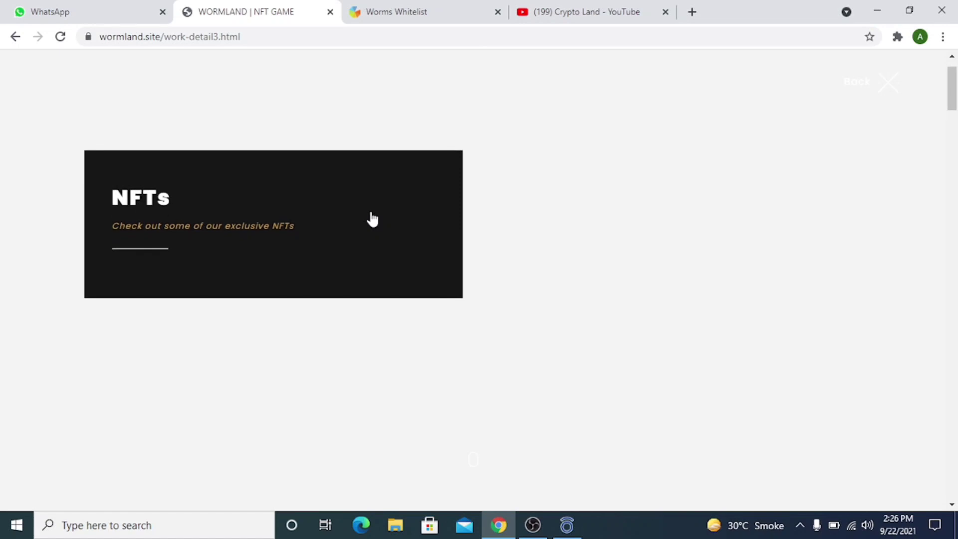
scroll(down, 3)
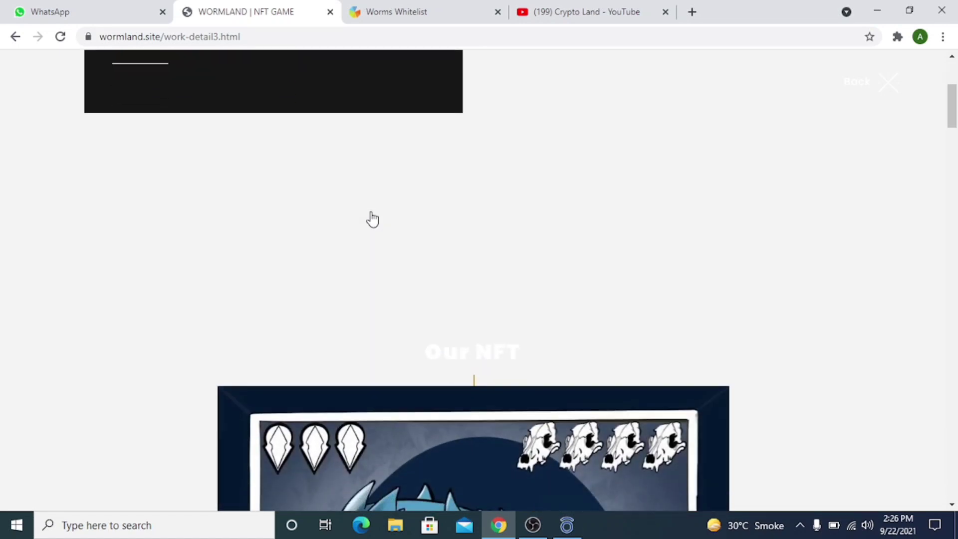
scroll(down, 3)
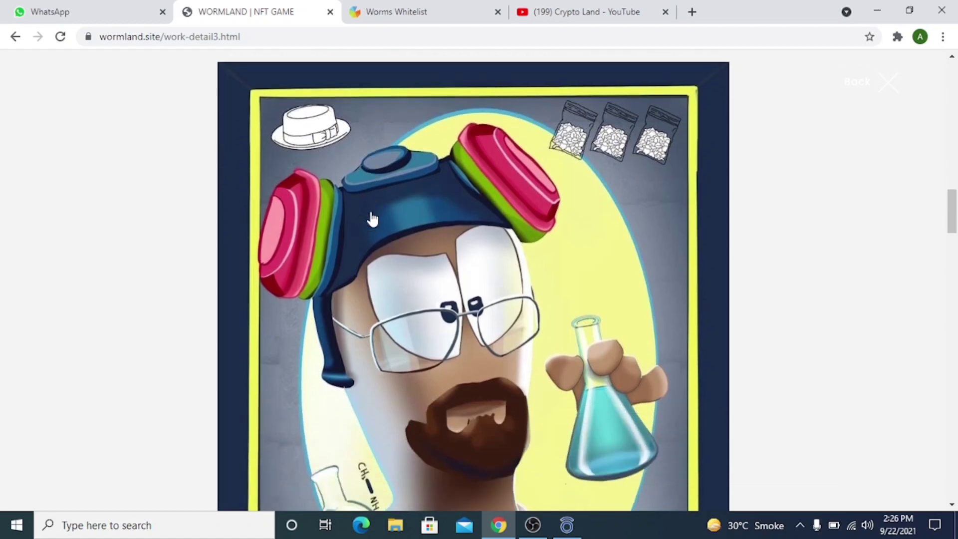
scroll(down, 3)
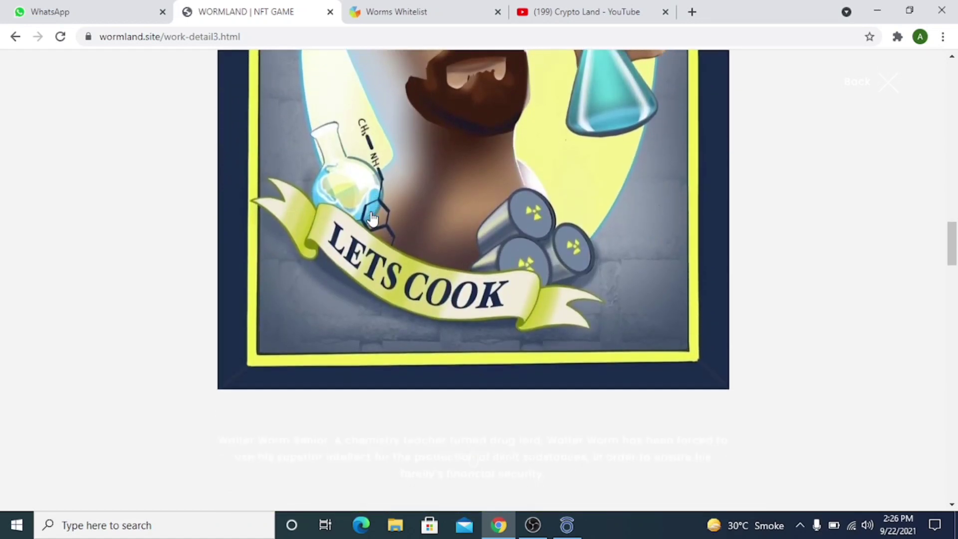
scroll(down, 3)
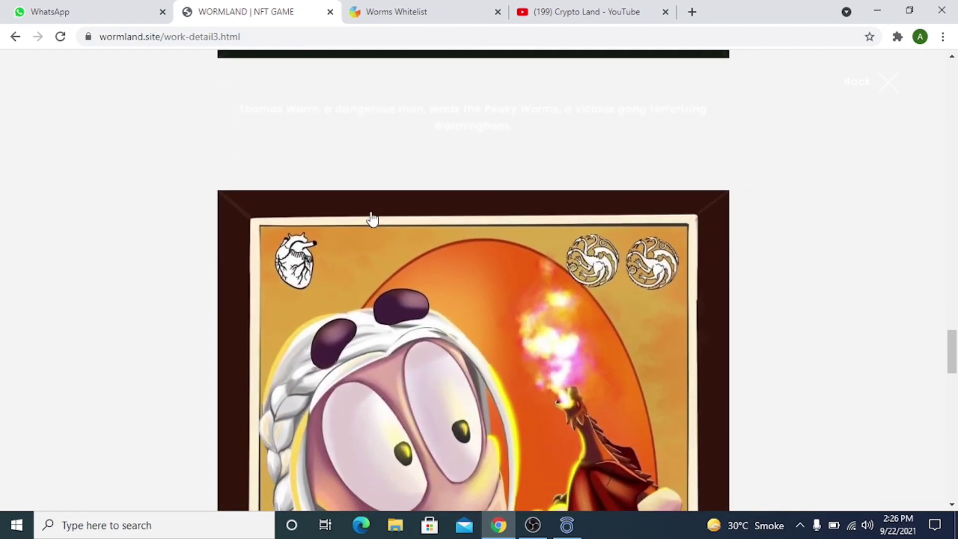
scroll(down, 3)
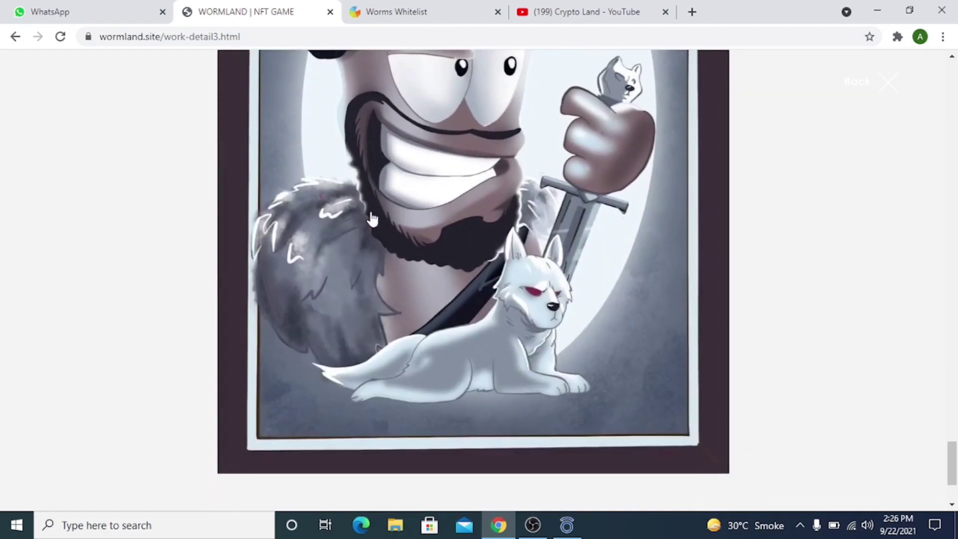
scroll(up, 3)
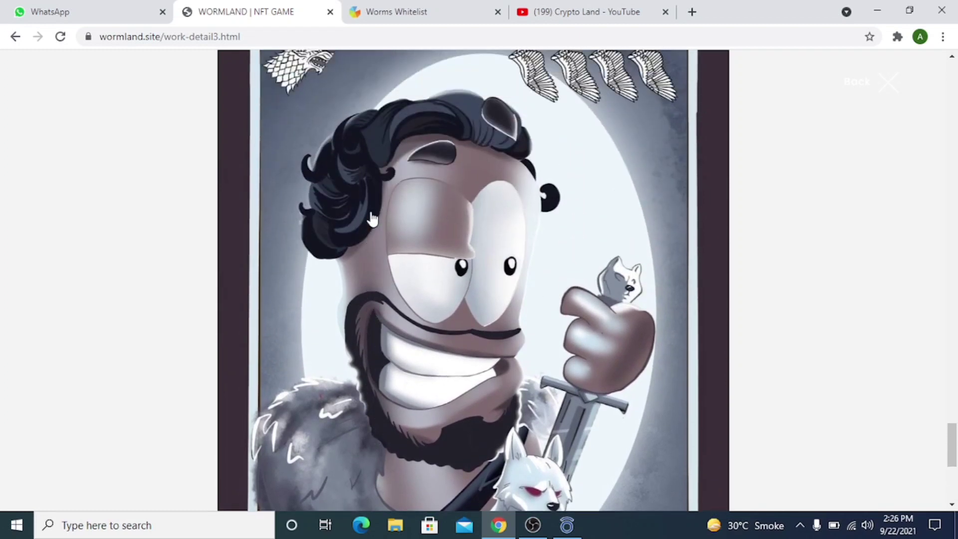
scroll(down, 3)
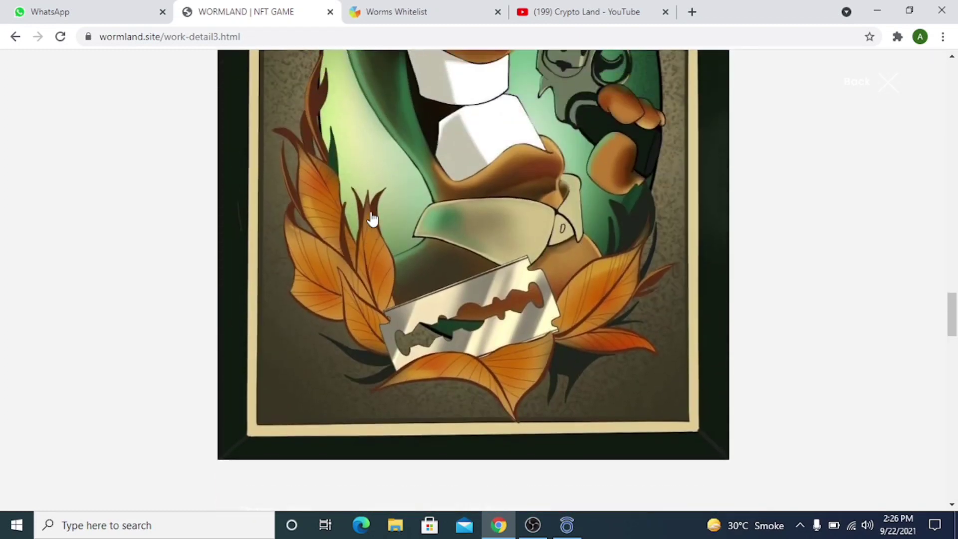
scroll(down, 3)
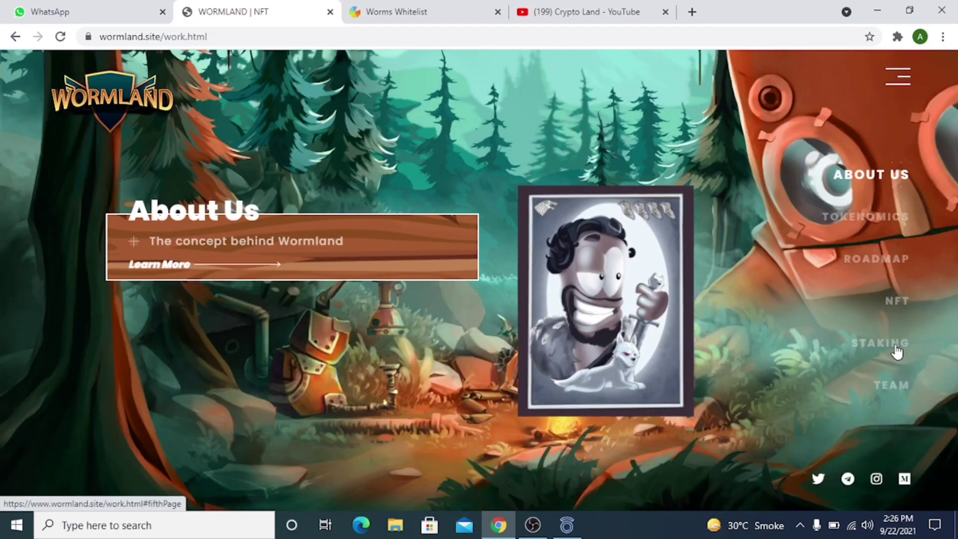
Step: Jump to the Staking slide (under development, coming soon) and continue to the Team slide
click(879, 343)
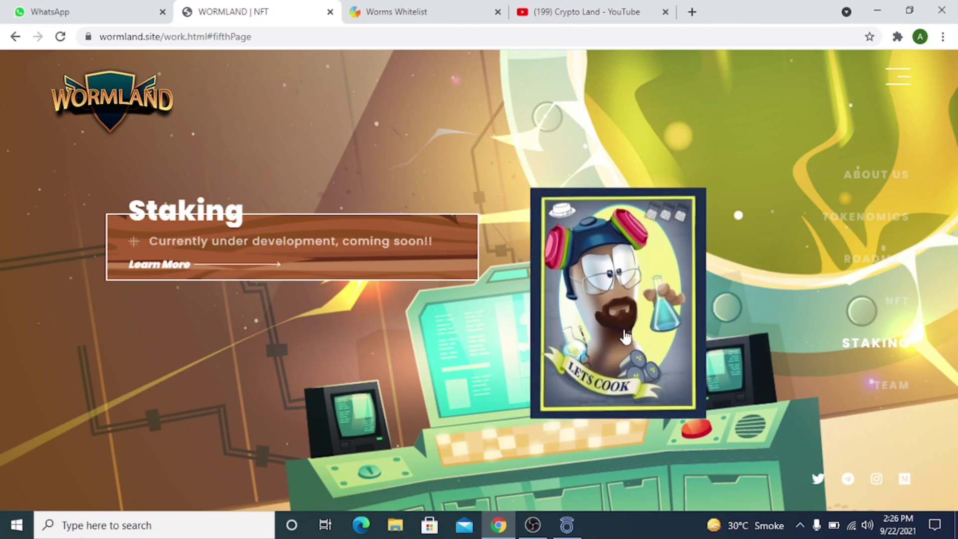
scroll(down, 3)
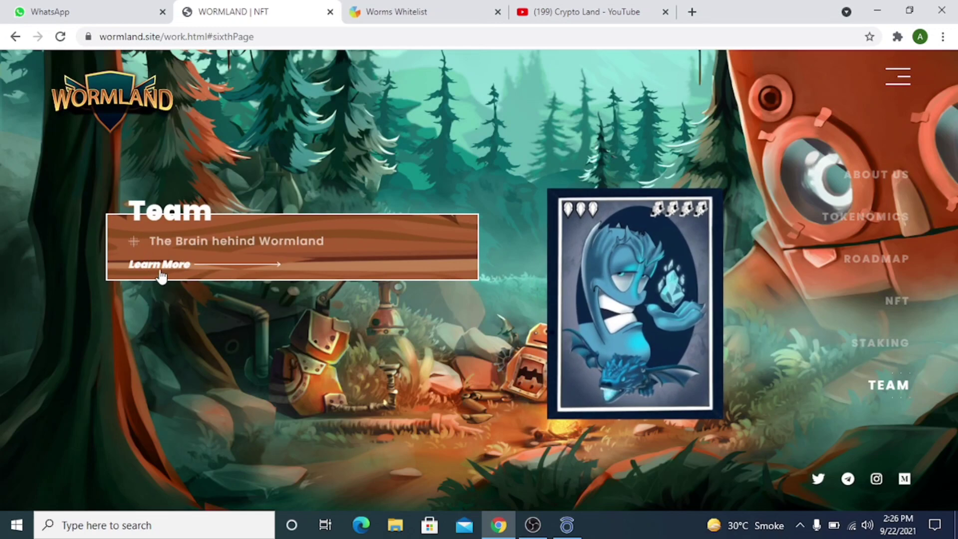
Step: Open the Team detail page and scroll through the co-founder portraits
click(160, 264)
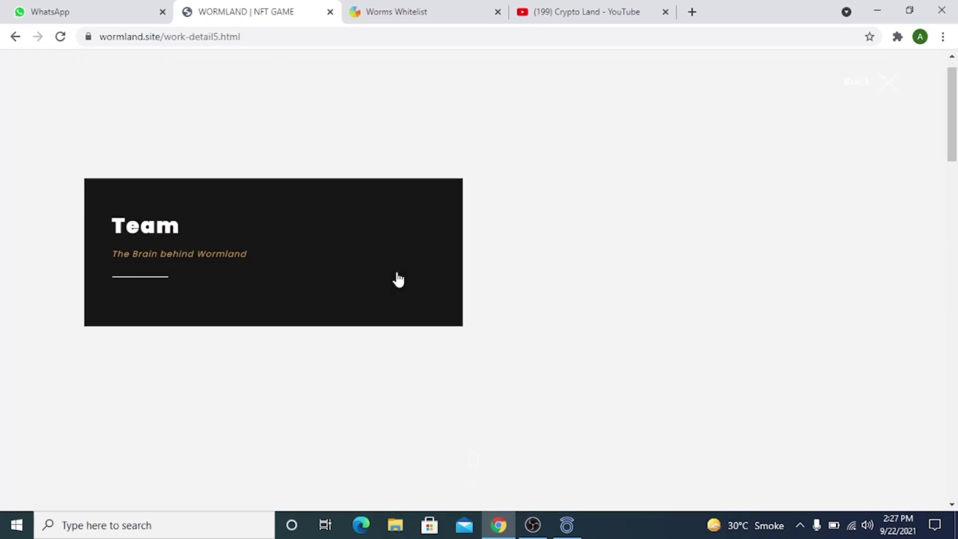
scroll(down, 3)
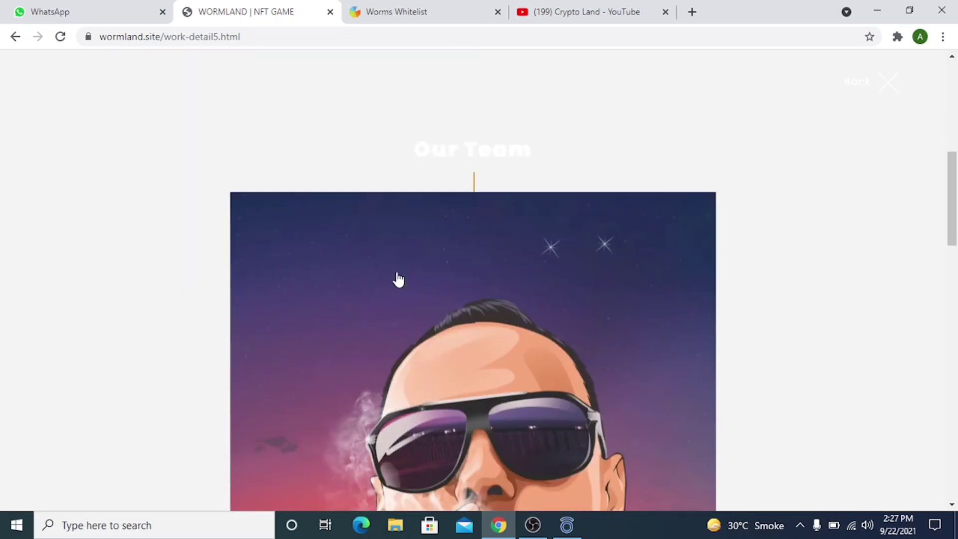
scroll(down, 3)
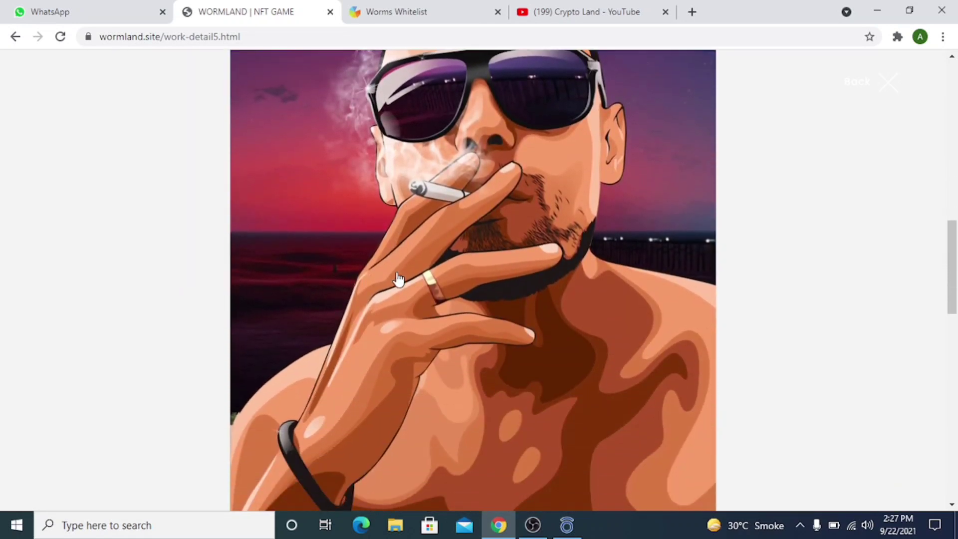
scroll(down, 3)
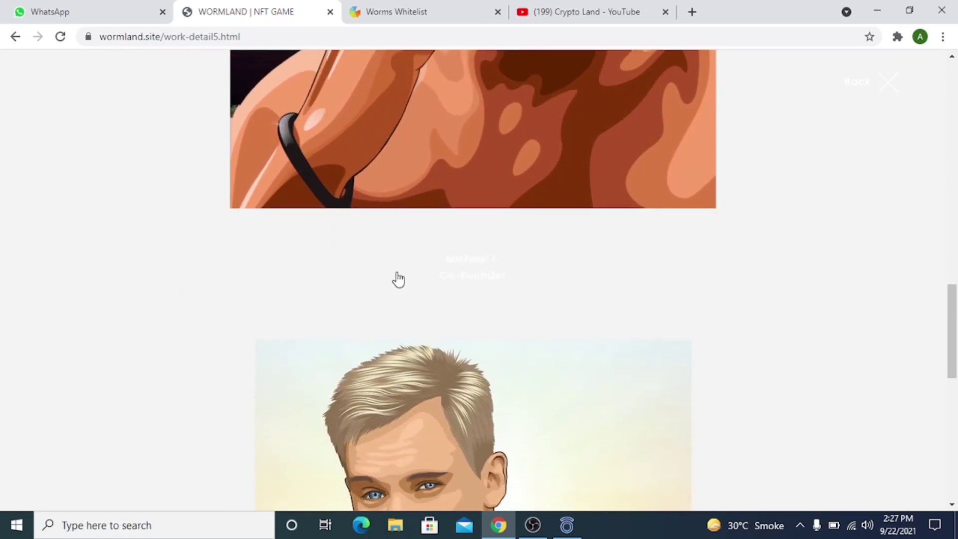
scroll(down, 3)
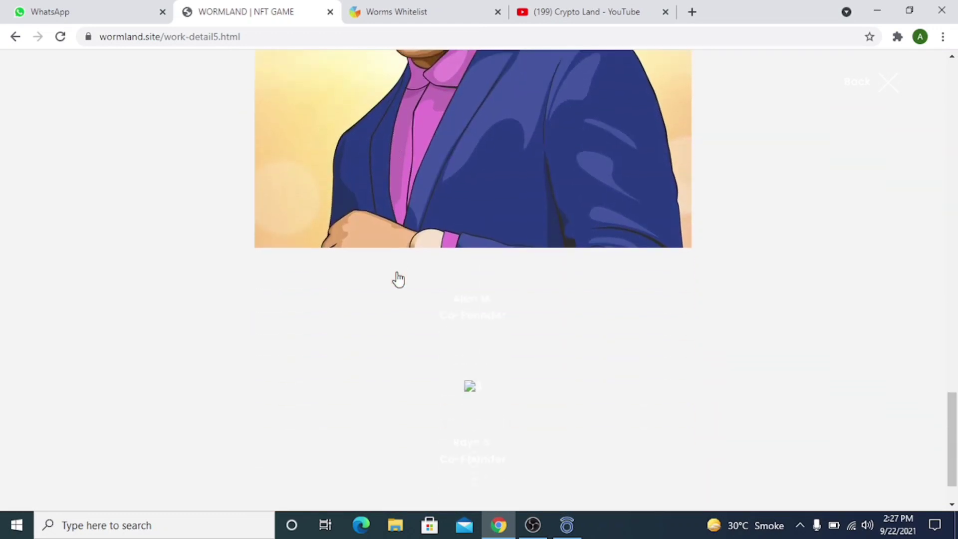
scroll(down, 3)
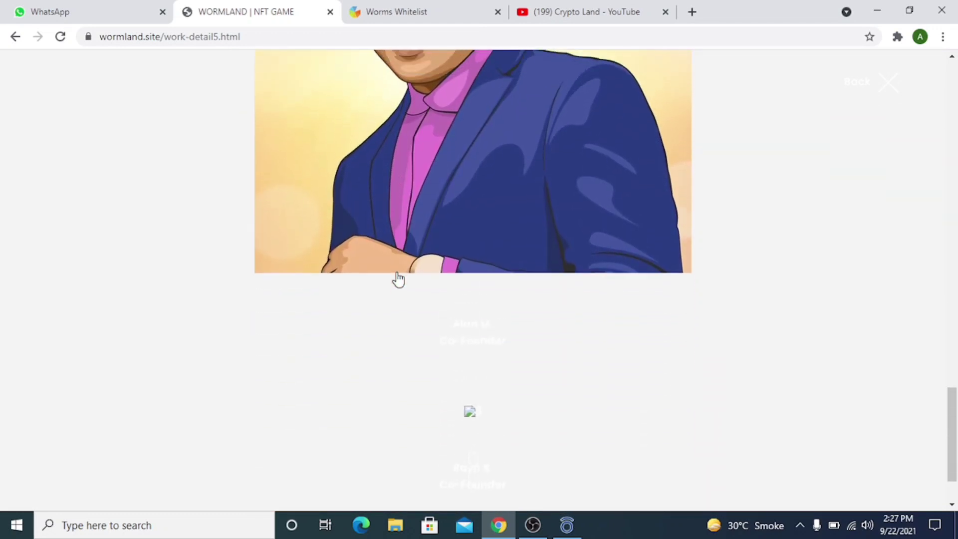
scroll(down, 3)
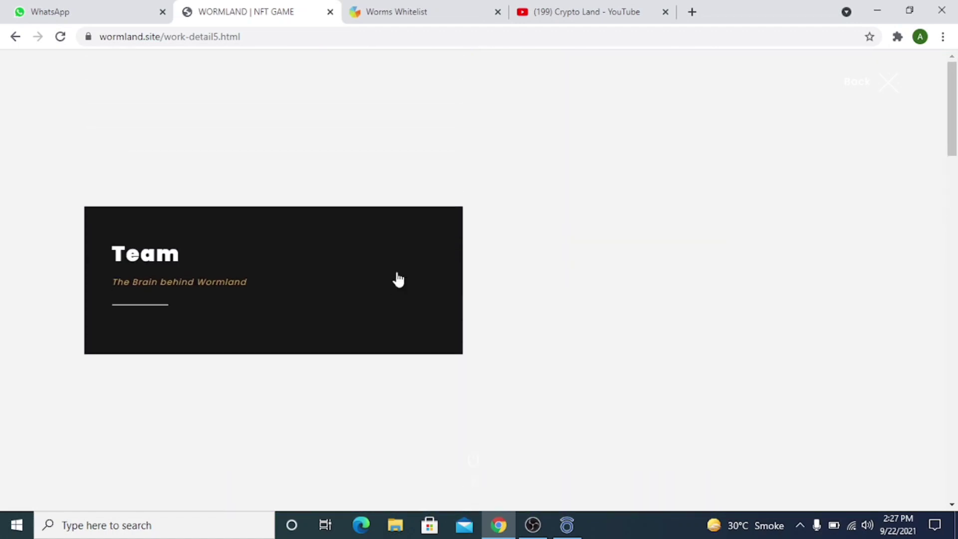
mouse_move(887, 85)
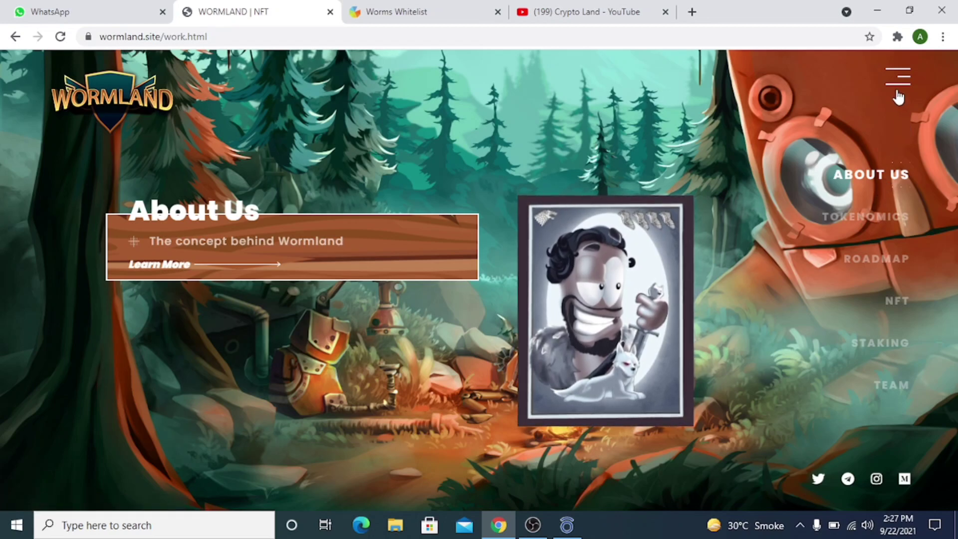
Step: Go to the Wormland Home page via the full-screen hamburger menu
click(896, 77)
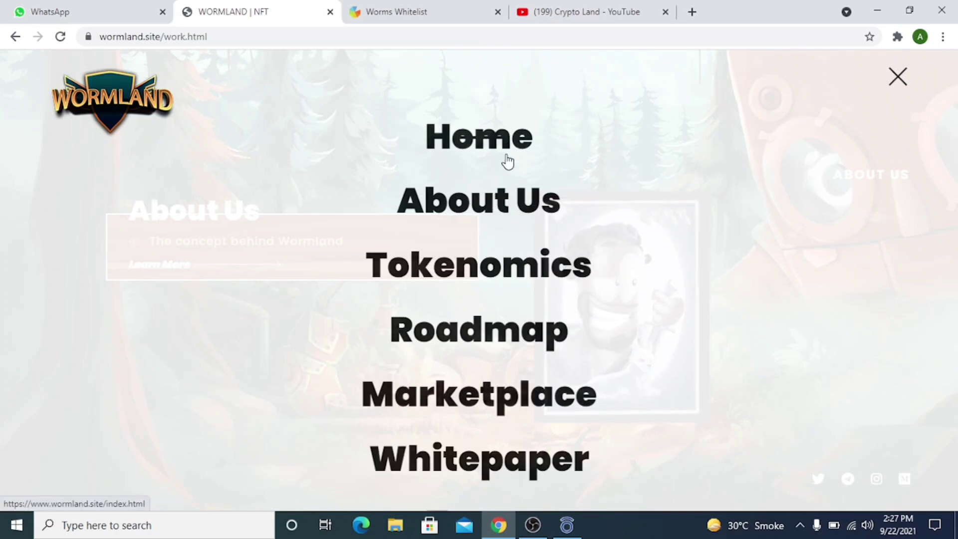
click(478, 136)
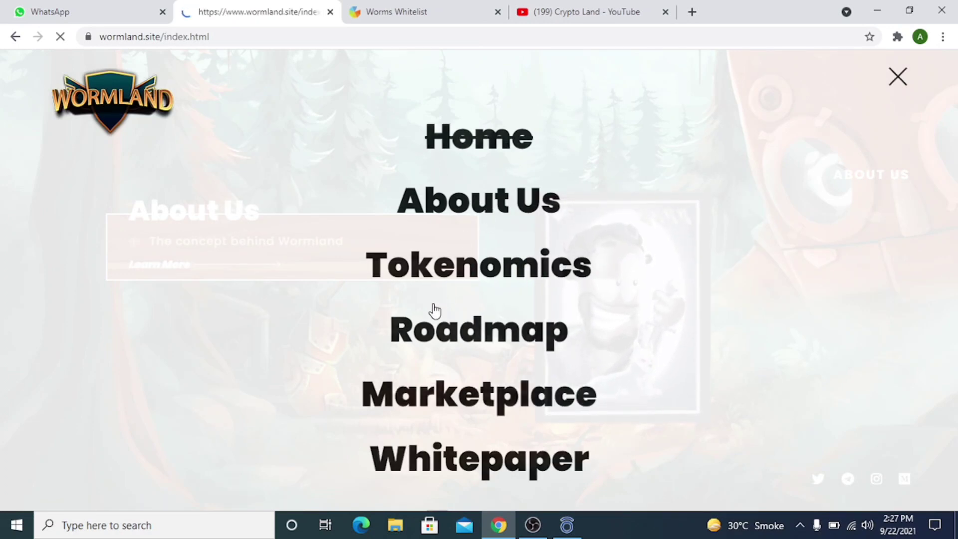